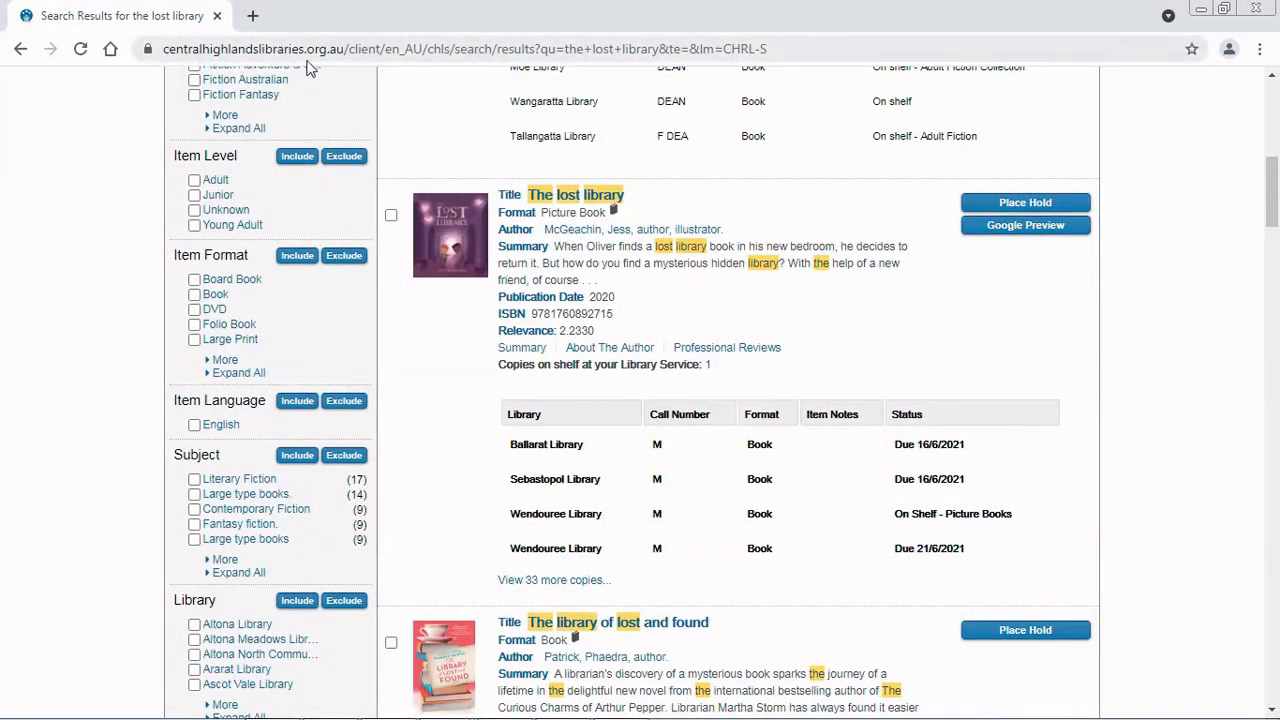
{"action": "mouse_move", "coordinate": [364, 76]}
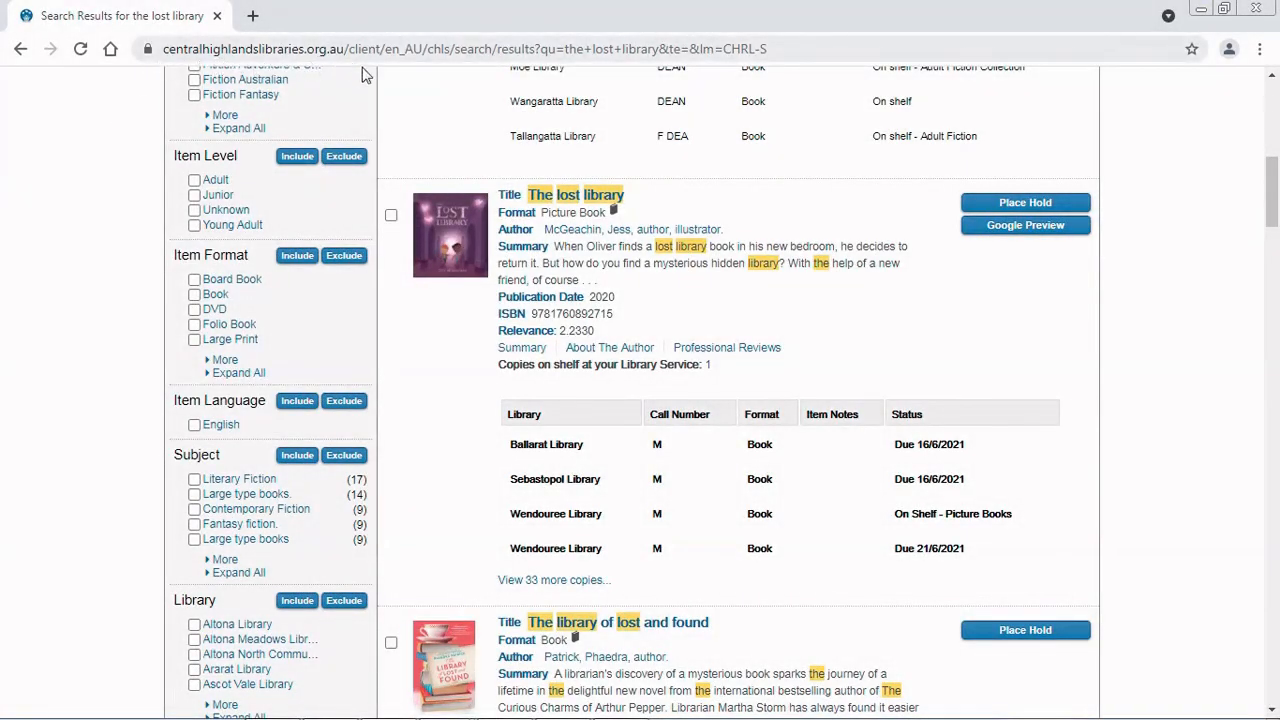
{"action": "mouse_move", "coordinate": [424, 120]}
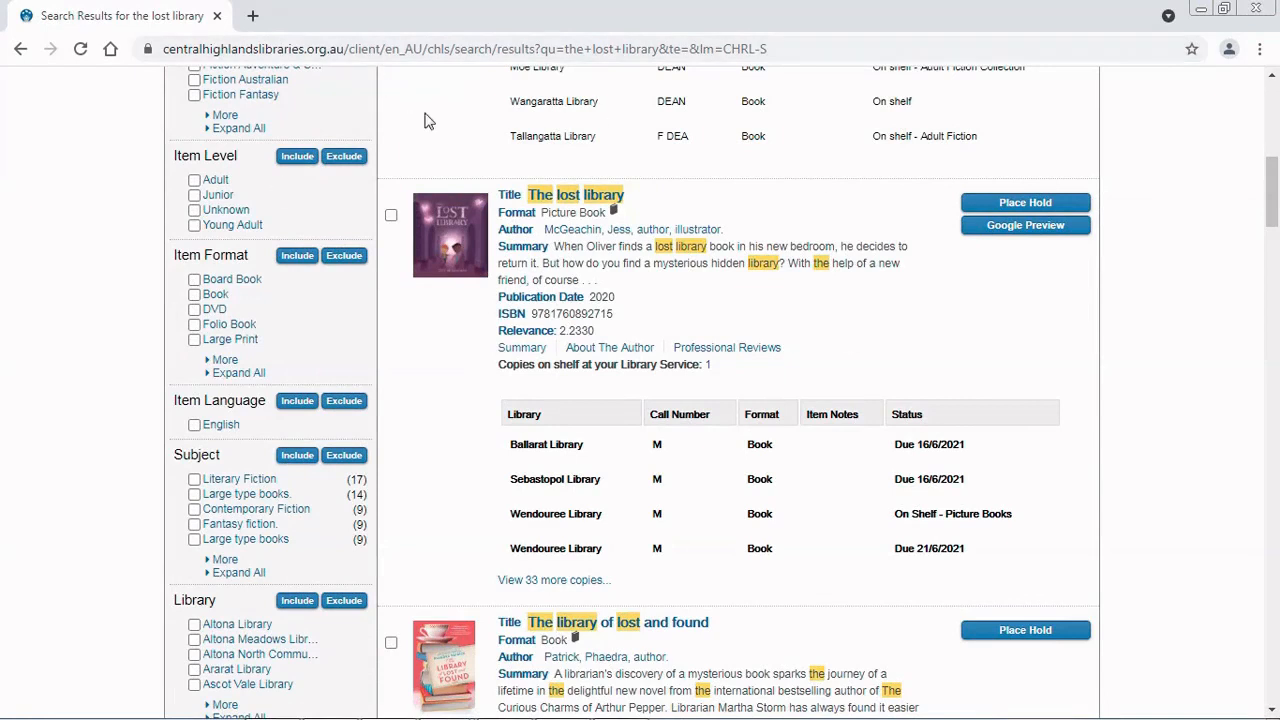
{"action": "mouse_move", "coordinate": [912, 300]}
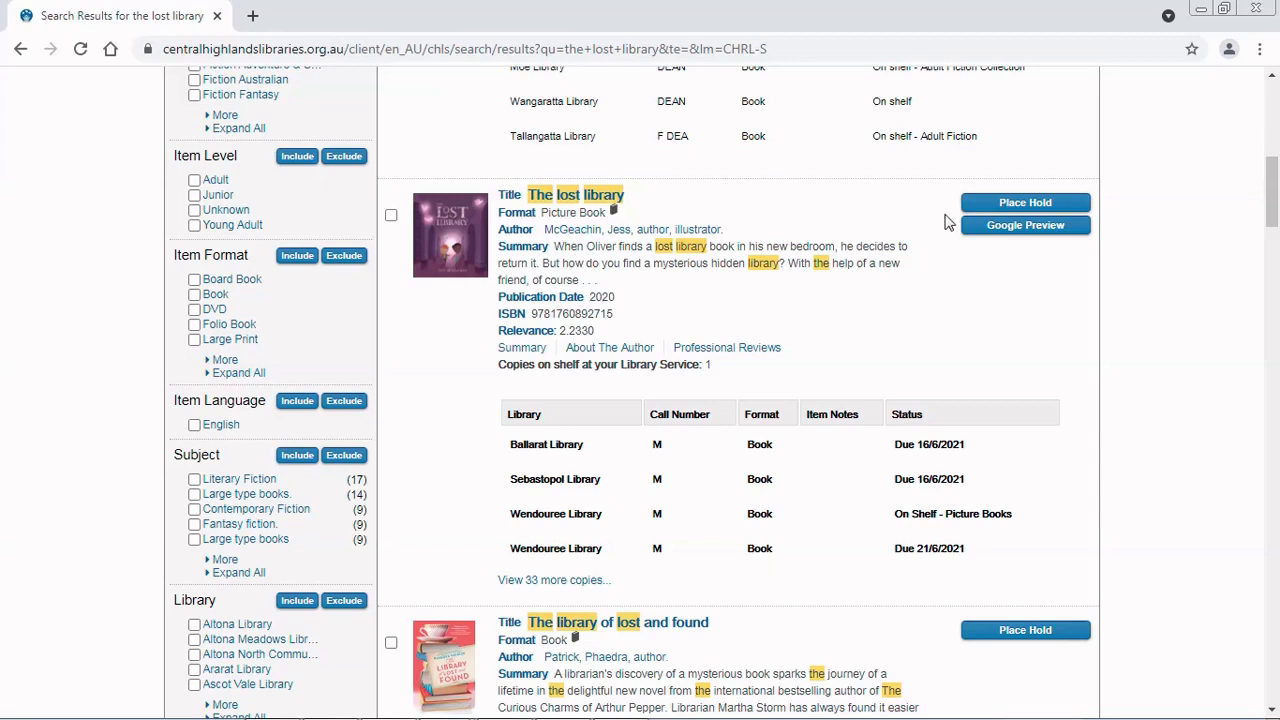
{"action": "mouse_move", "coordinate": [1076, 210]}
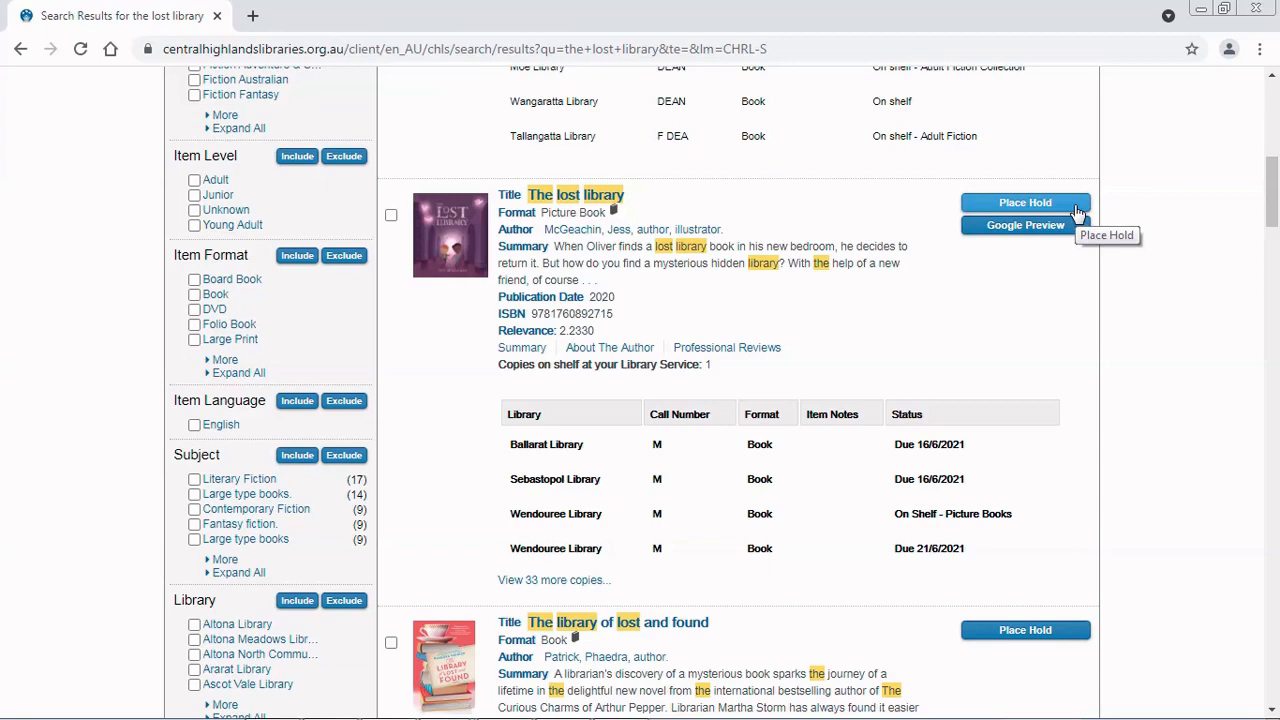
{"action": "mouse_move", "coordinate": [500, 540]}
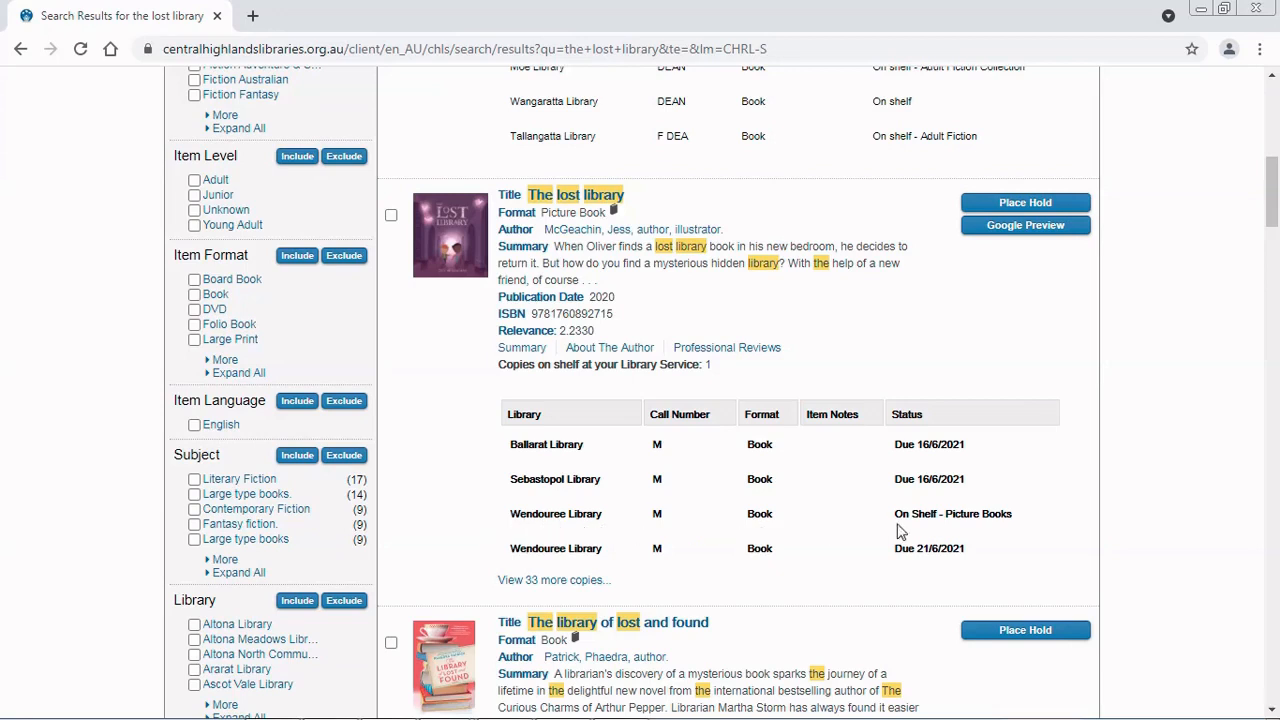
{"action": "mouse_move", "coordinate": [1036, 300]}
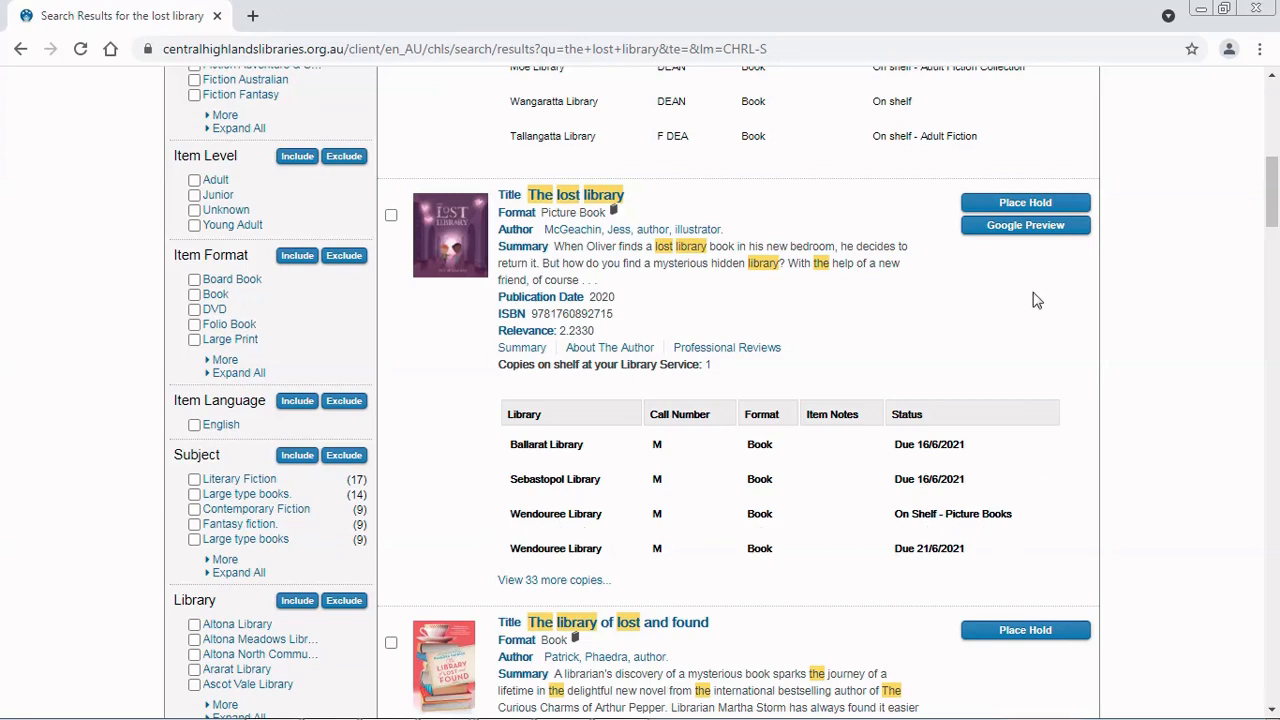
{"action": "mouse_move", "coordinate": [1024, 202]}
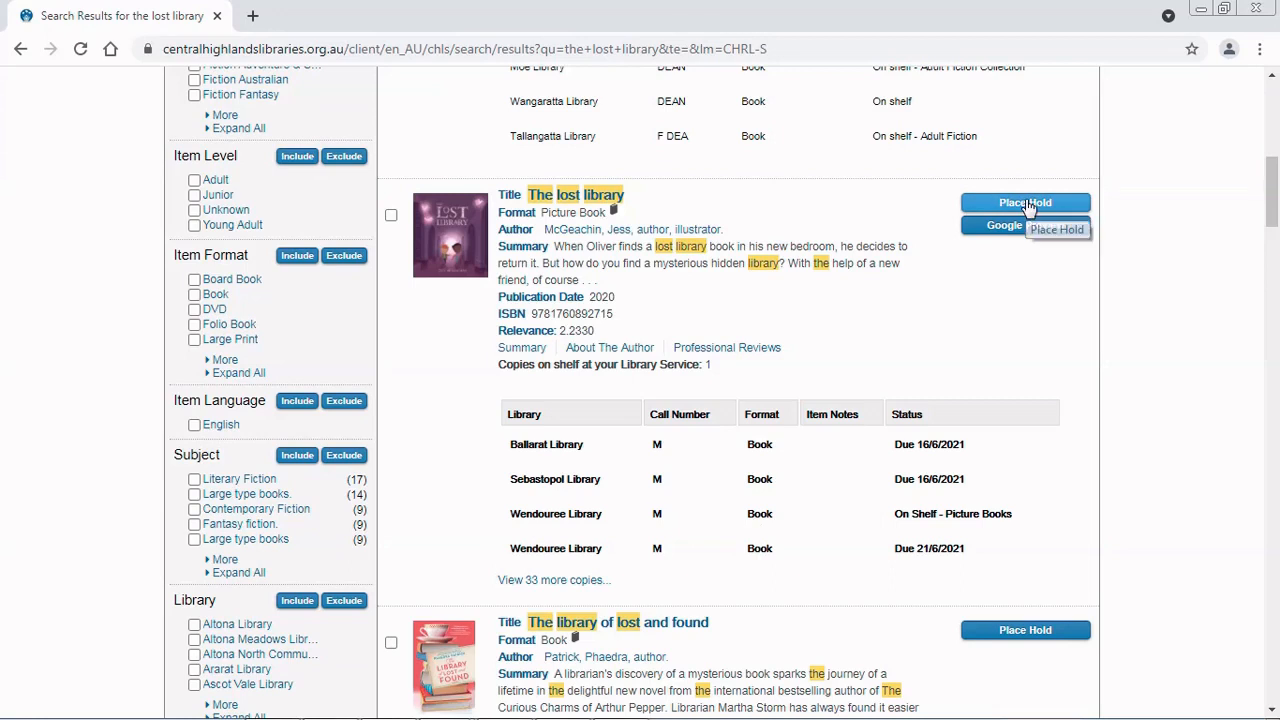
{"action": "mouse_move", "coordinate": [1036, 320]}
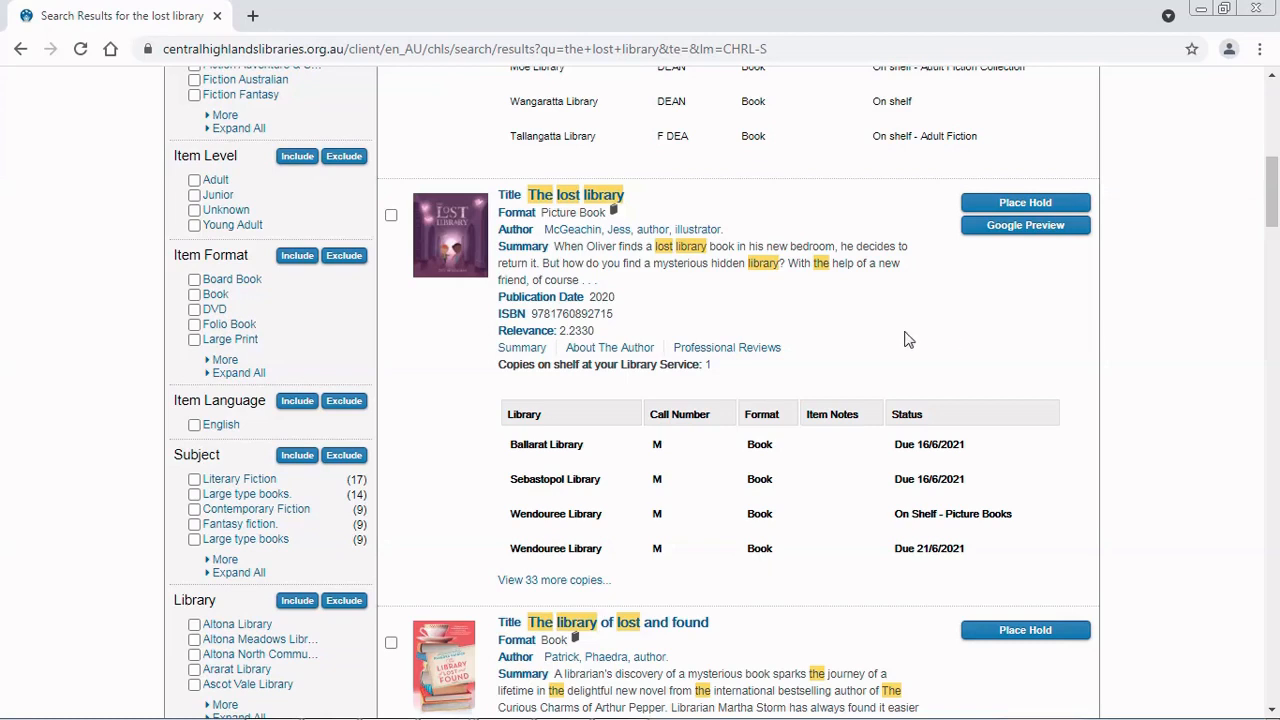
{"action": "mouse_move", "coordinate": [556, 220]}
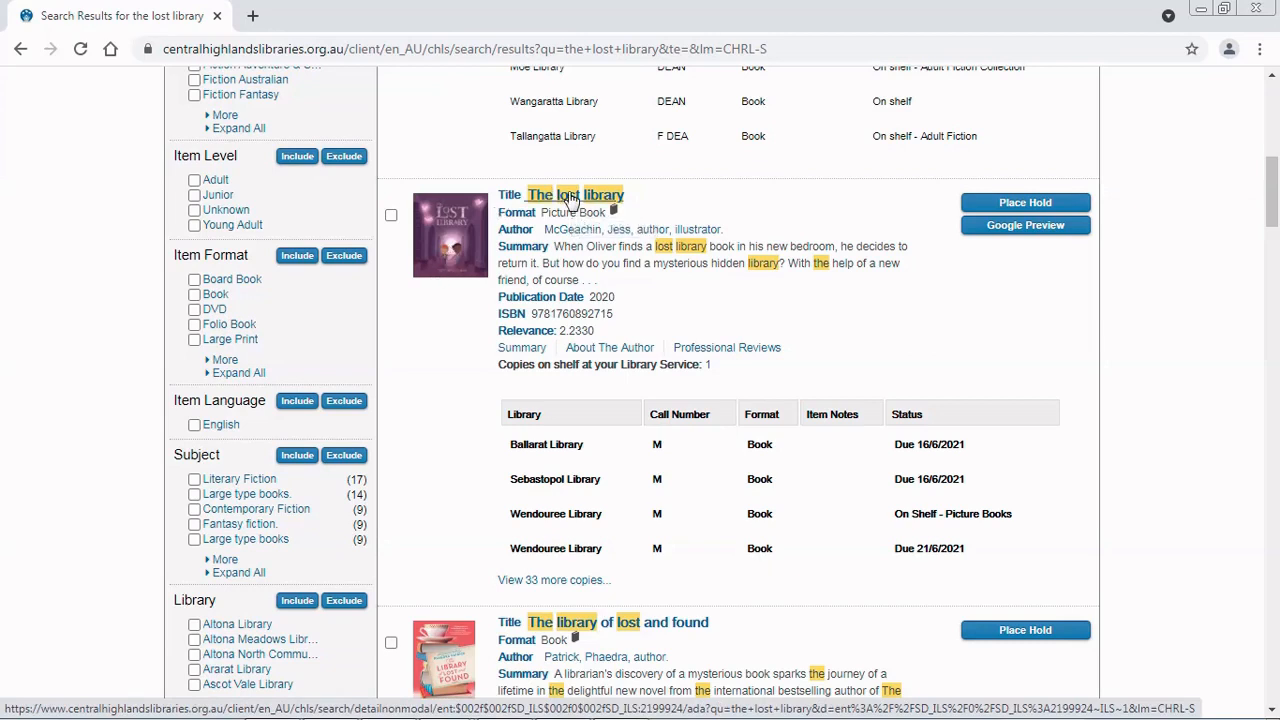
- Open the full catalogue record for the picture book 'The lost library'
{"action": "left_click", "coordinate": [574, 196]}
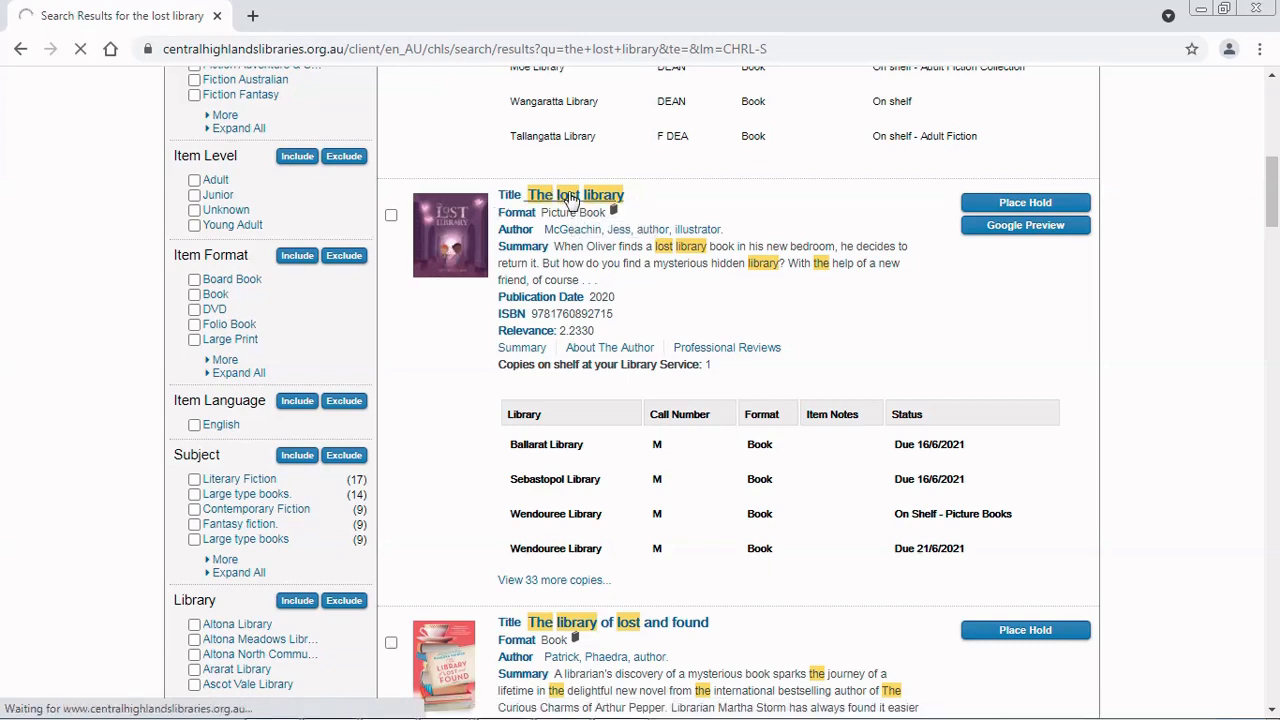
{"action": "left_click", "coordinate": [574, 194]}
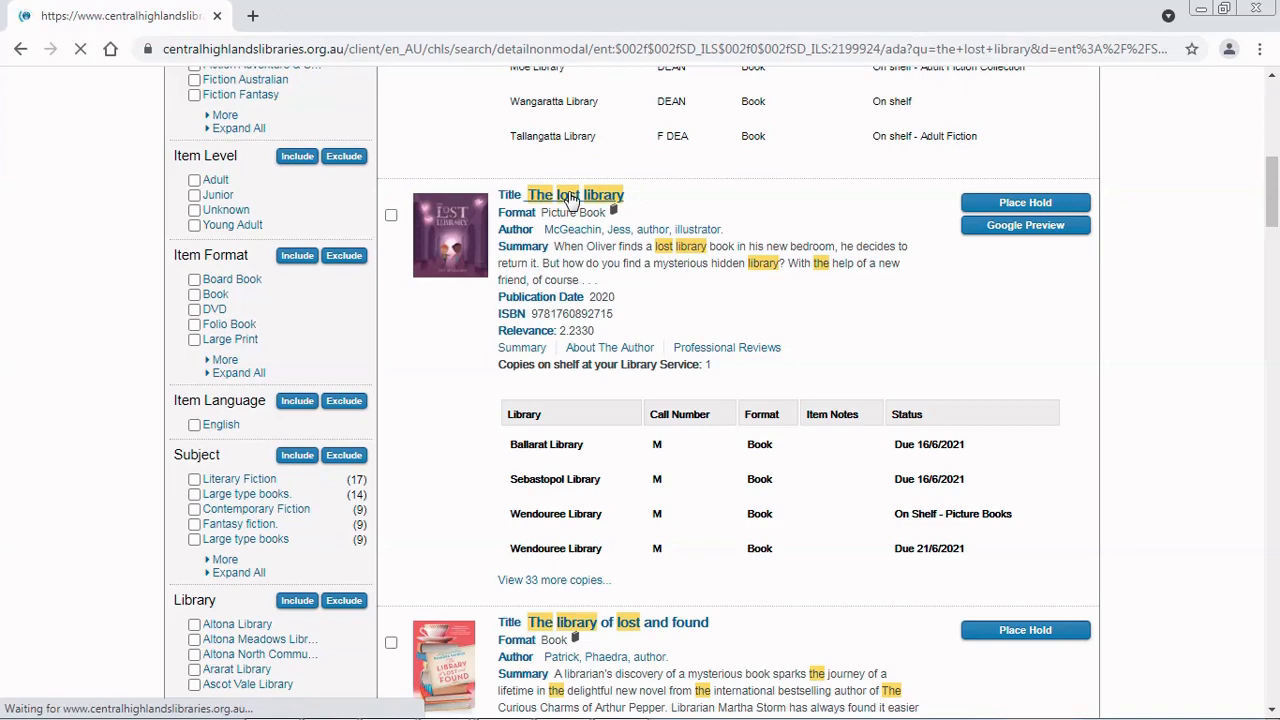
{"action": "left_click", "coordinate": [576, 194]}
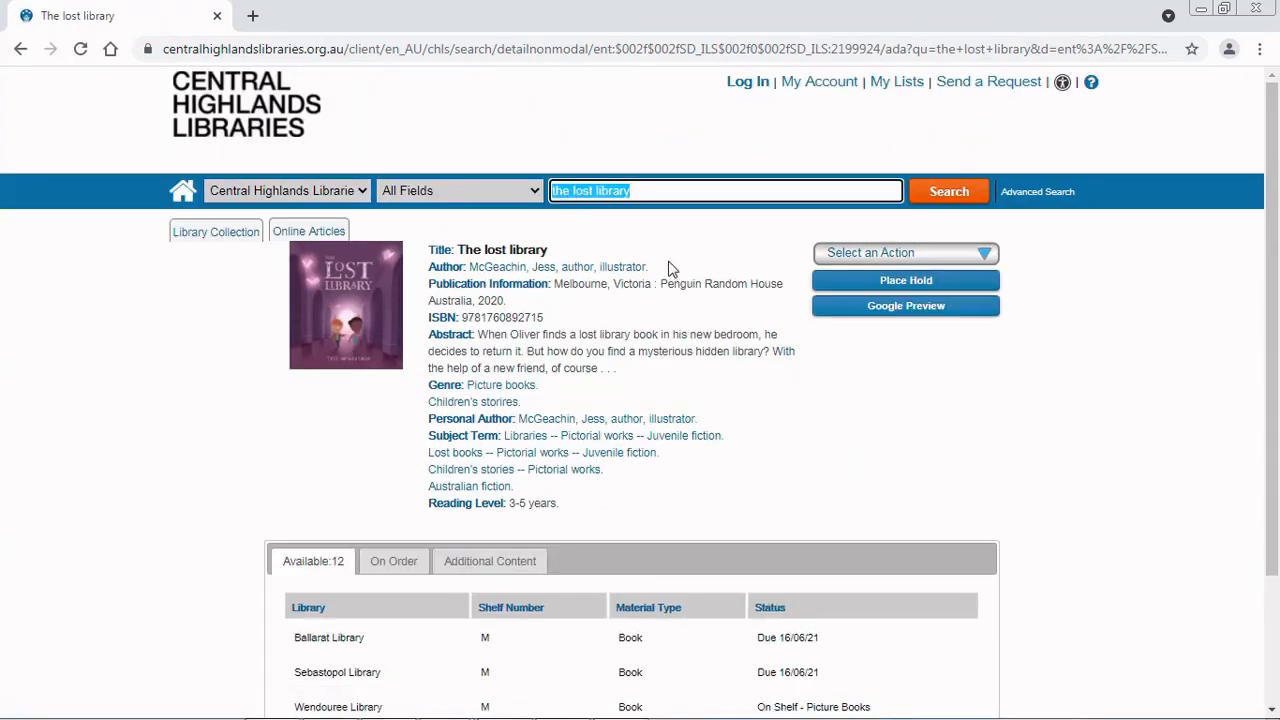
{"action": "mouse_move", "coordinate": [1098, 504]}
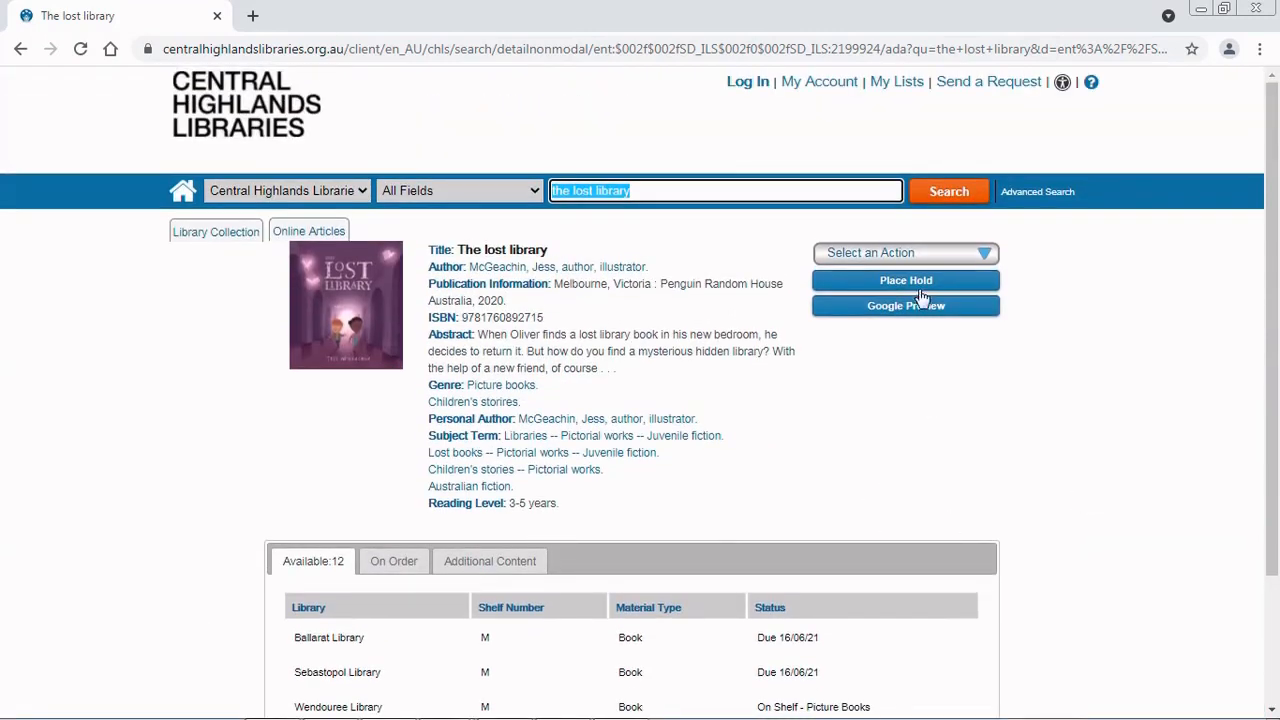
{"action": "mouse_move", "coordinate": [904, 280]}
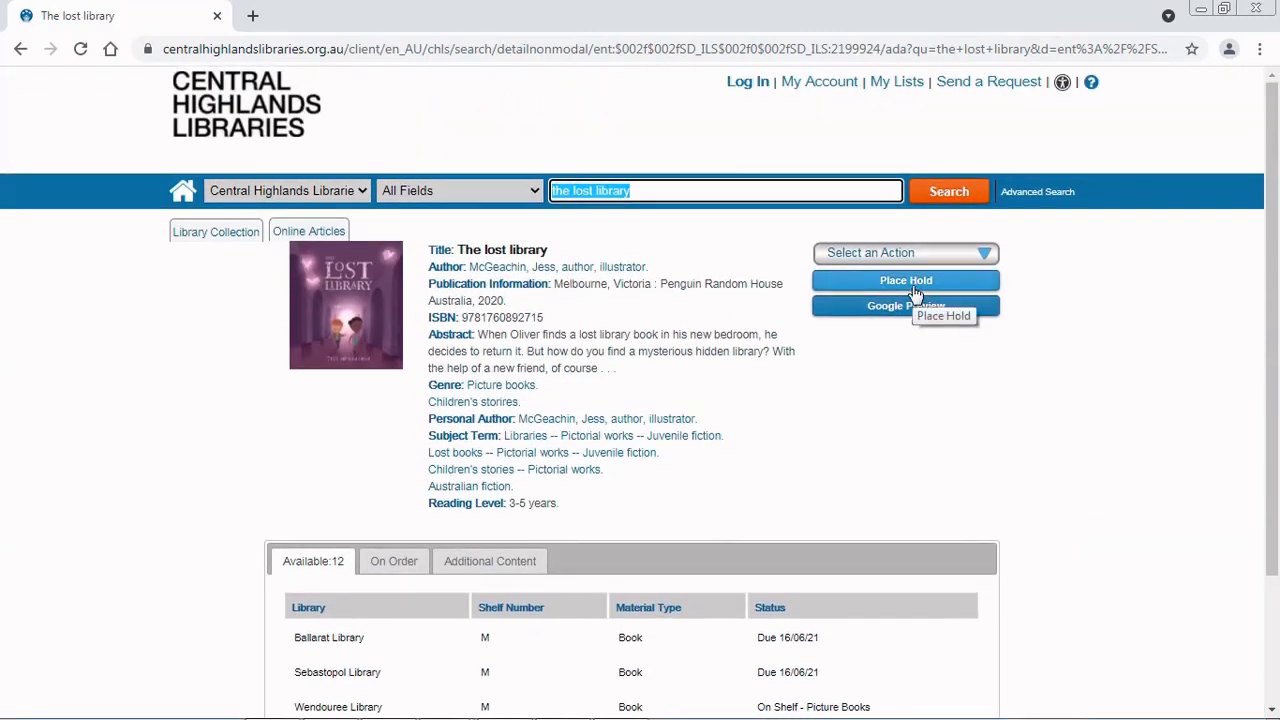
- Start a hold and enter the saved library card number and PIN in the sign-in prompt
{"action": "left_click", "coordinate": [904, 280]}
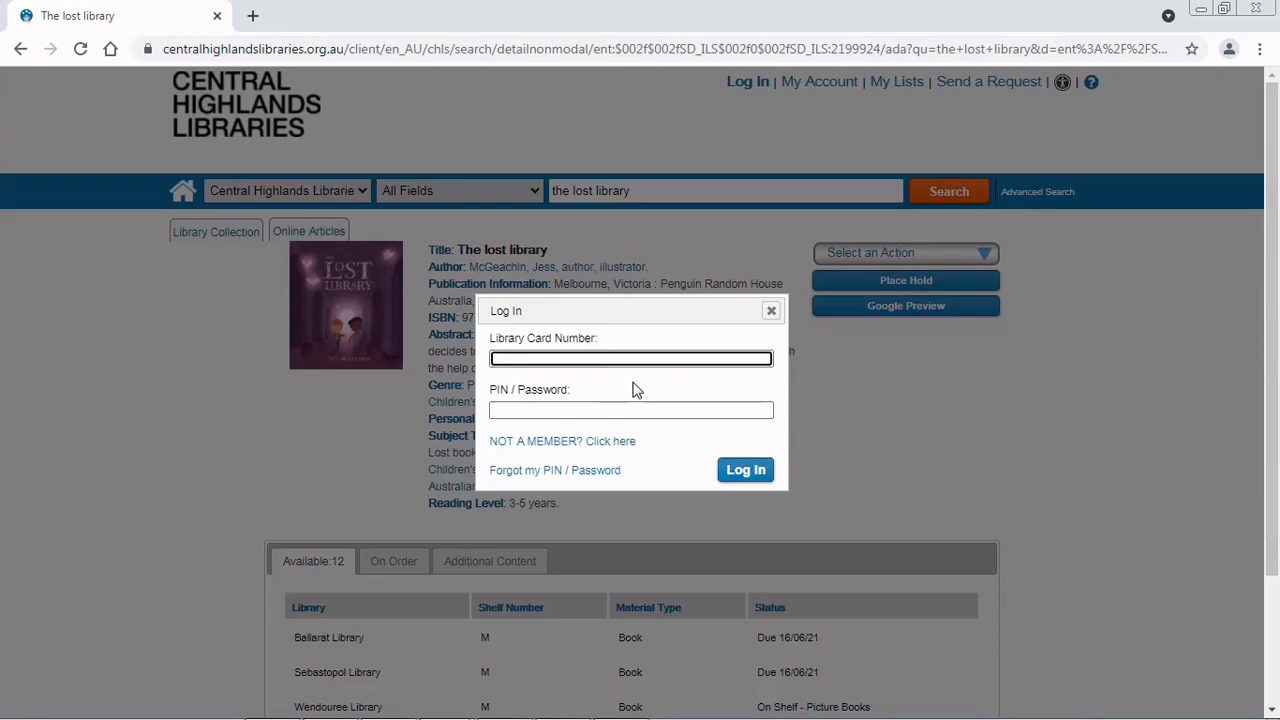
{"action": "type", "text": "35"}
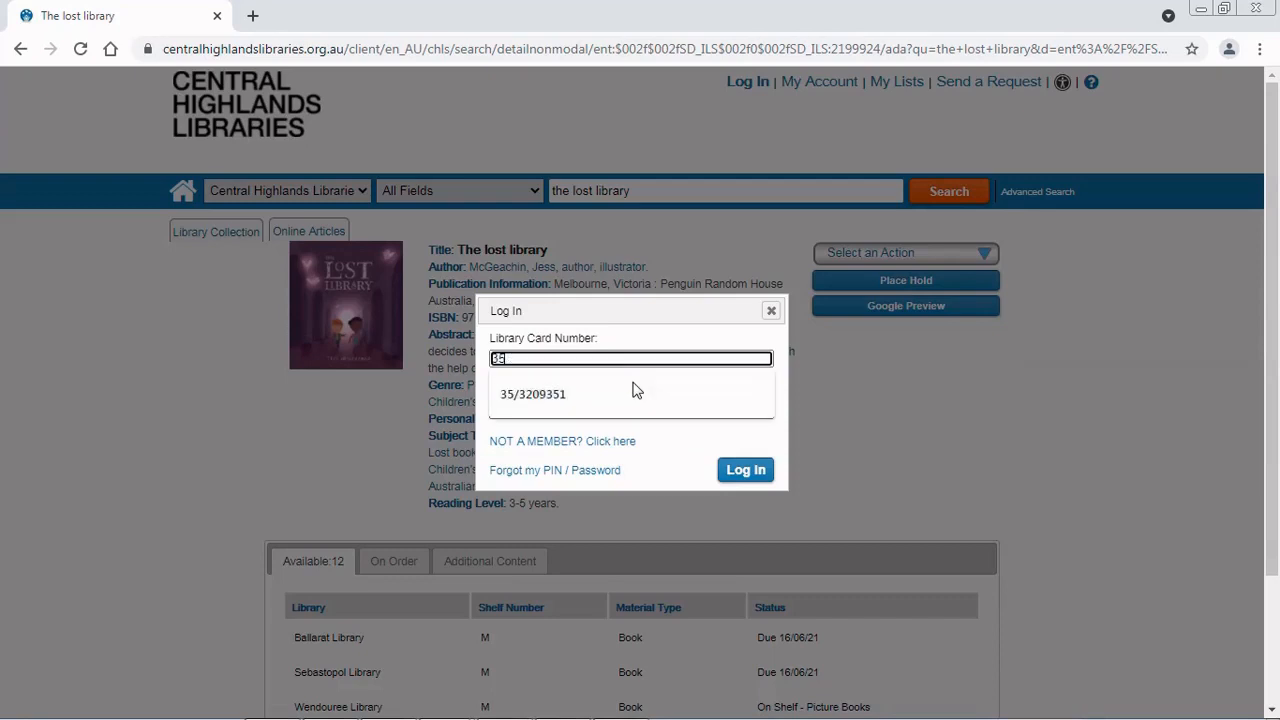
{"action": "left_click", "coordinate": [532, 392]}
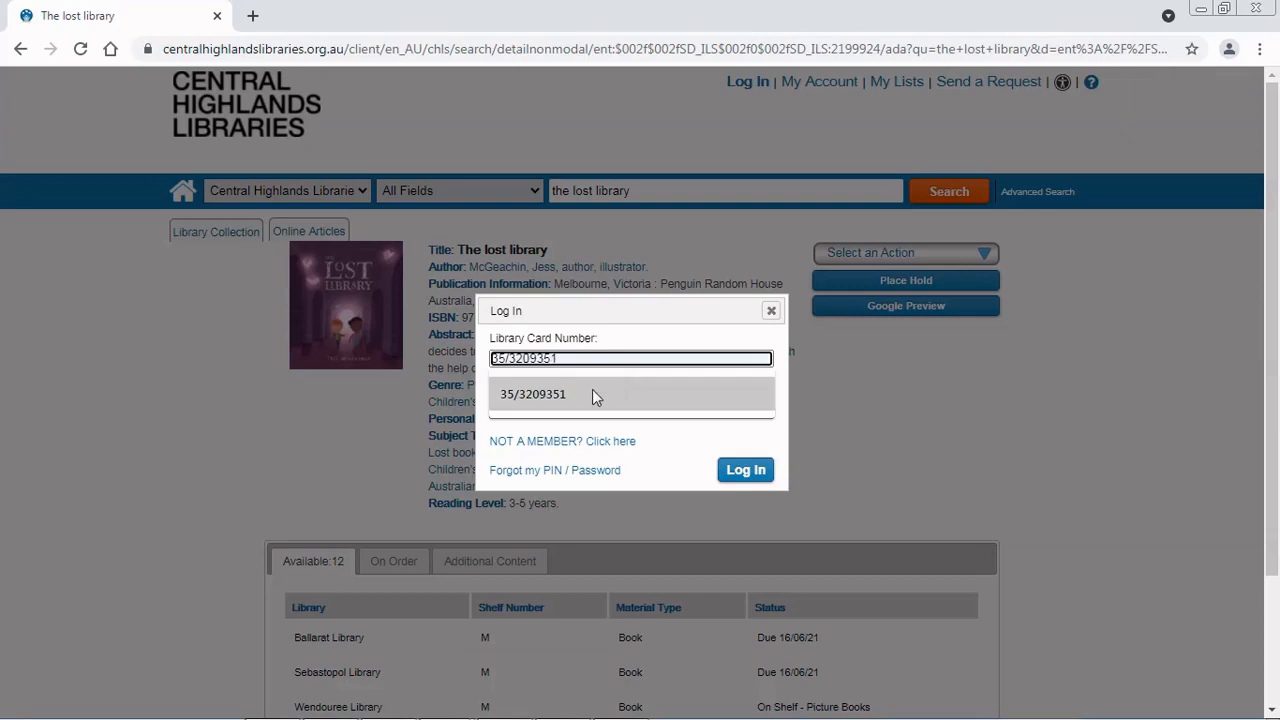
{"action": "left_click", "coordinate": [532, 392]}
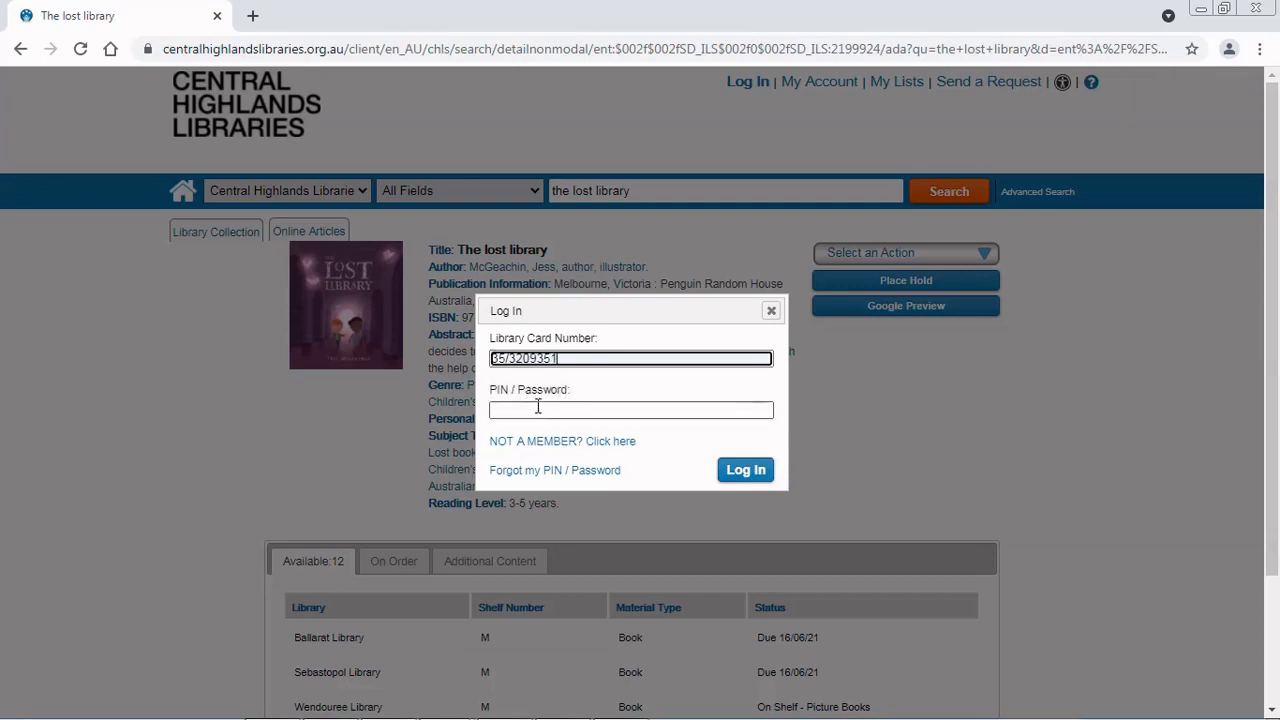
{"action": "left_click", "coordinate": [632, 408]}
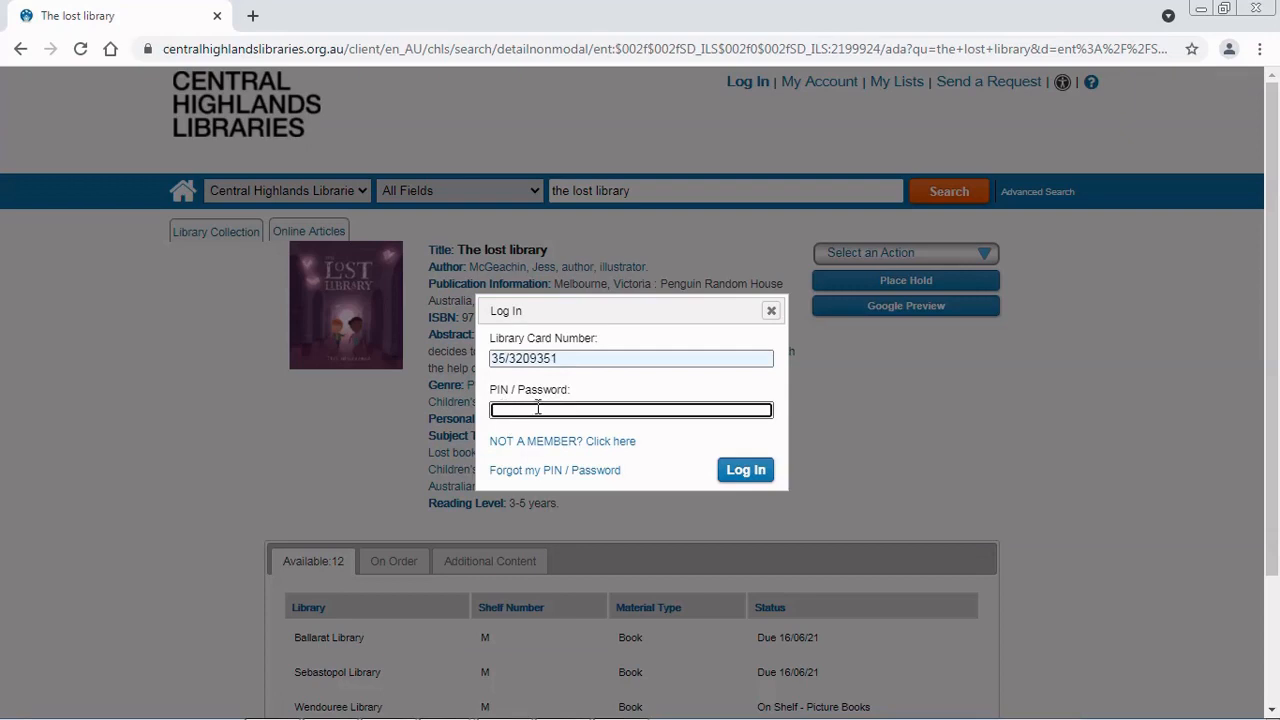
{"action": "mouse_move", "coordinate": [556, 376]}
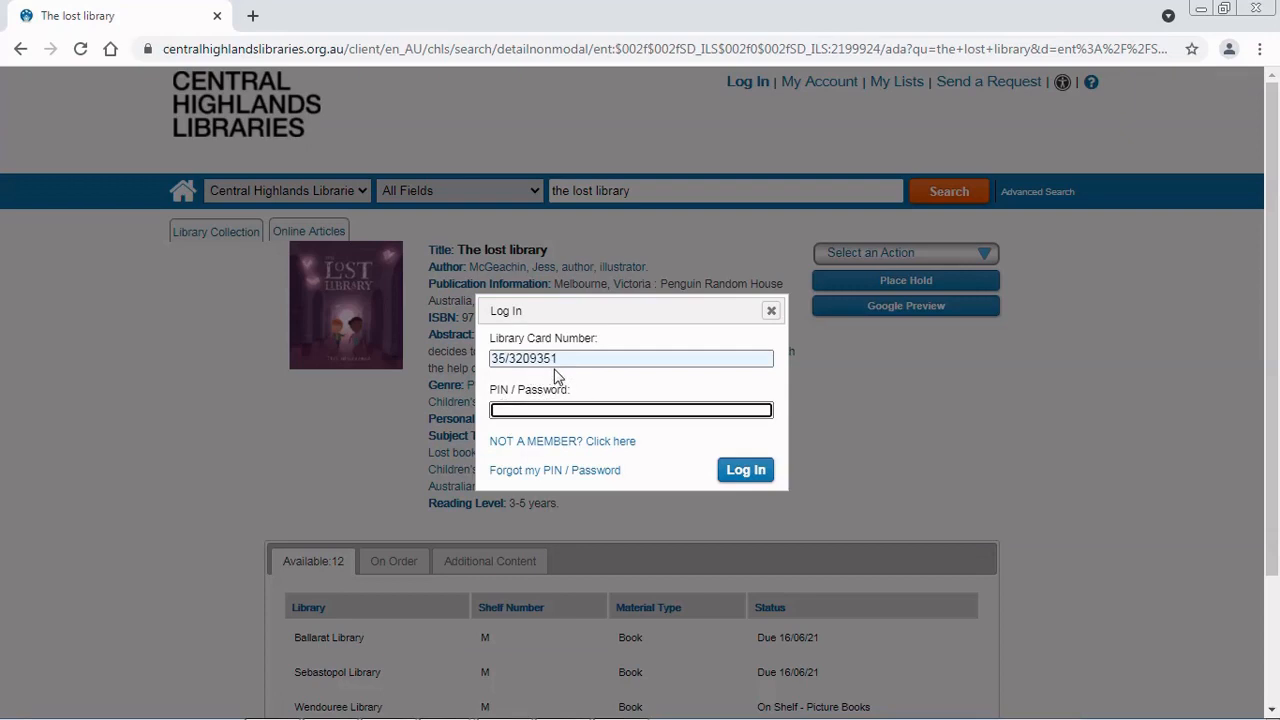
{"action": "mouse_move", "coordinate": [596, 382]}
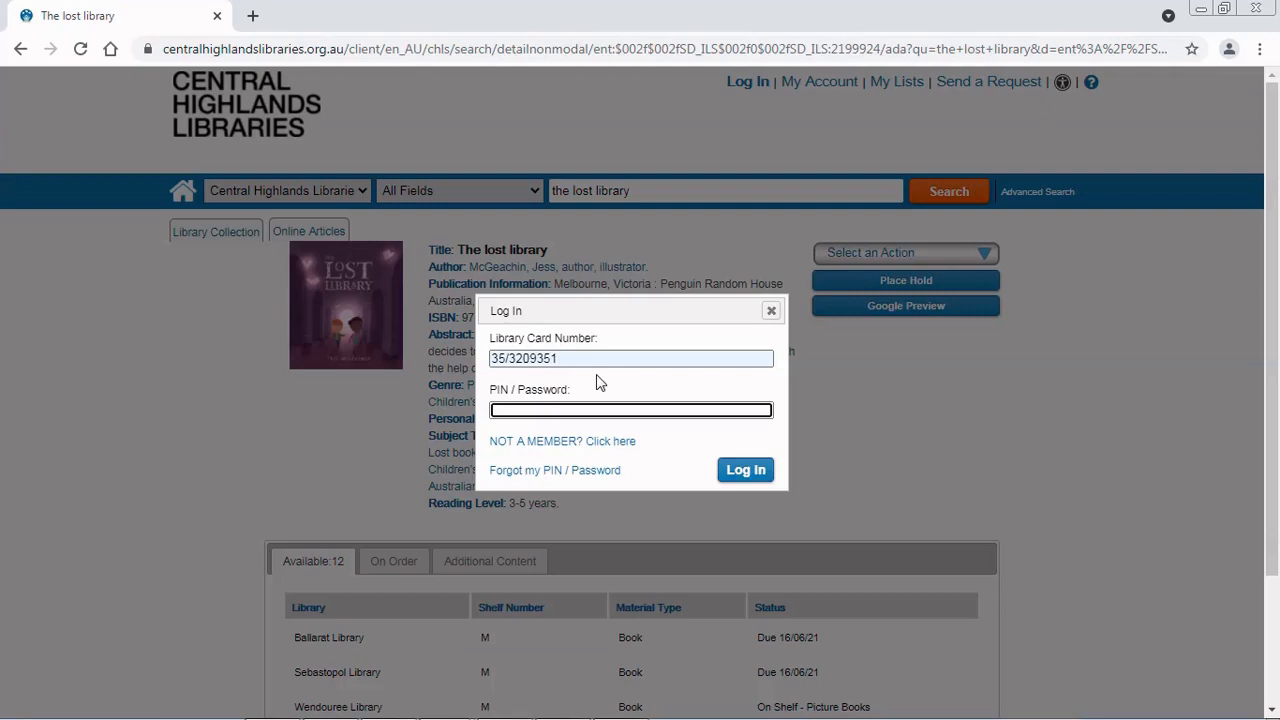
{"action": "type", "text": "••••"}
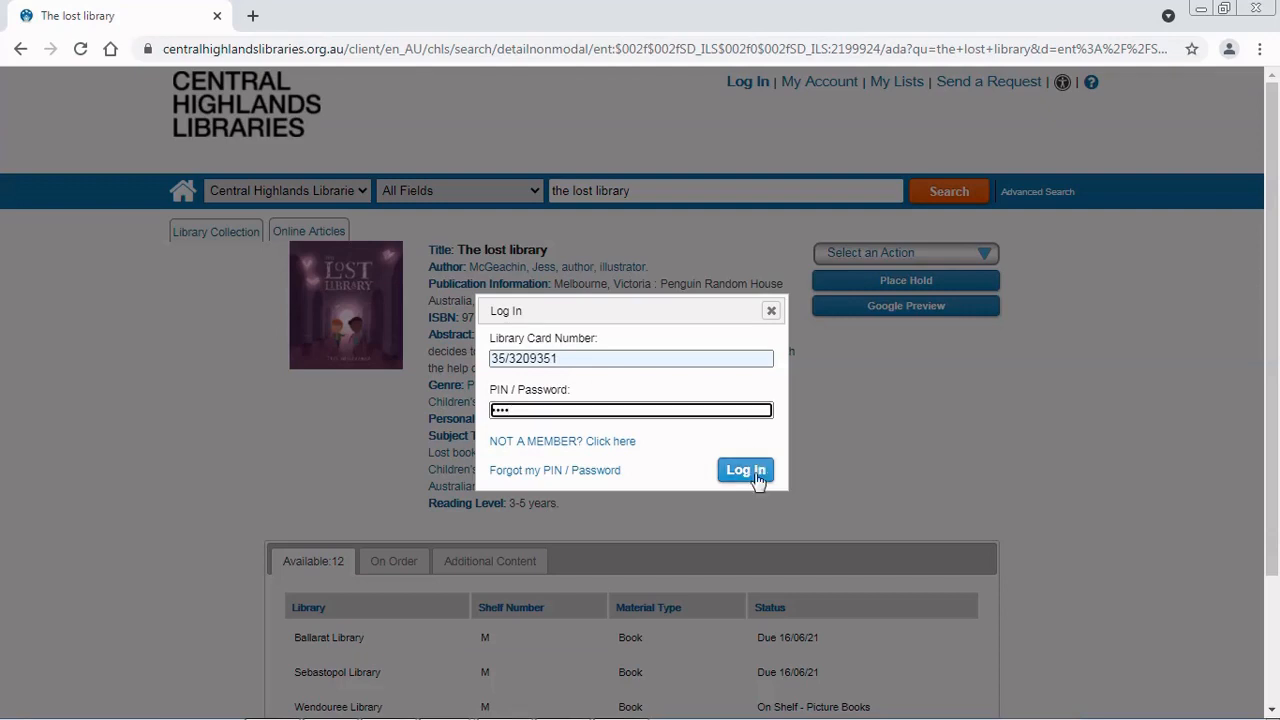
- Log in and place the hold with Trentham Library as pickup, confirming the success message
{"action": "left_click", "coordinate": [744, 470]}
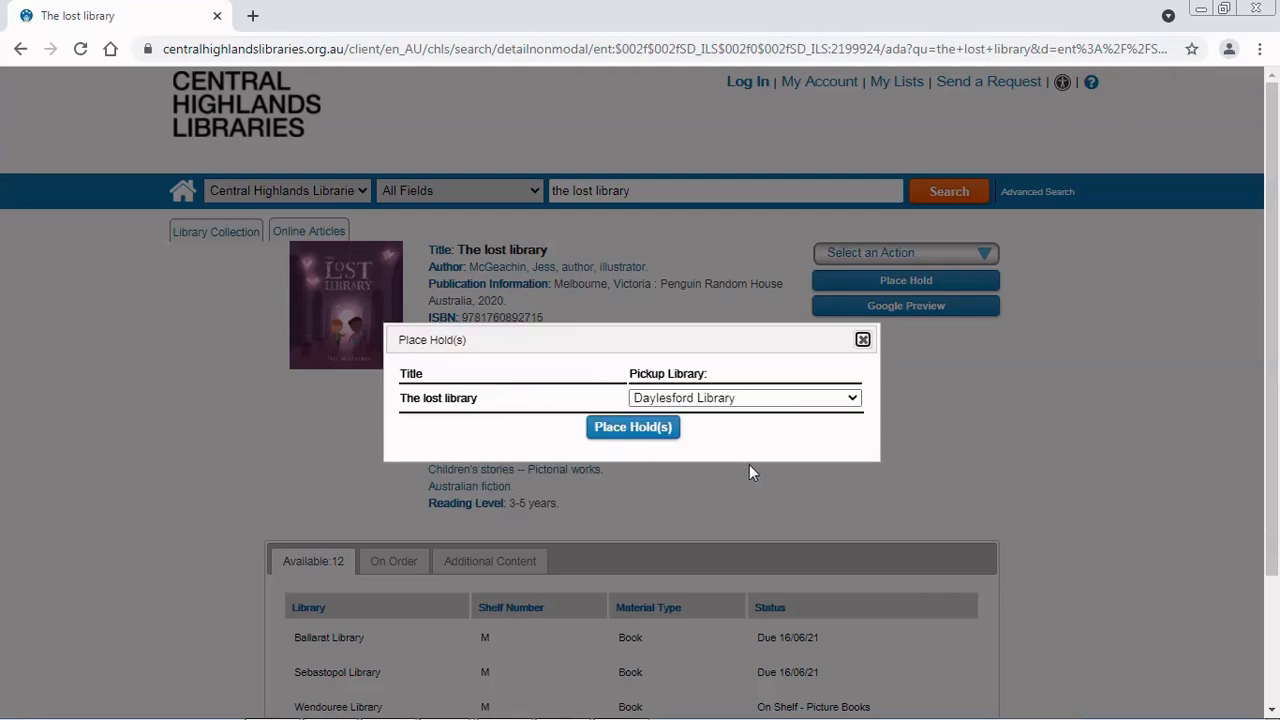
{"action": "mouse_move", "coordinate": [792, 448]}
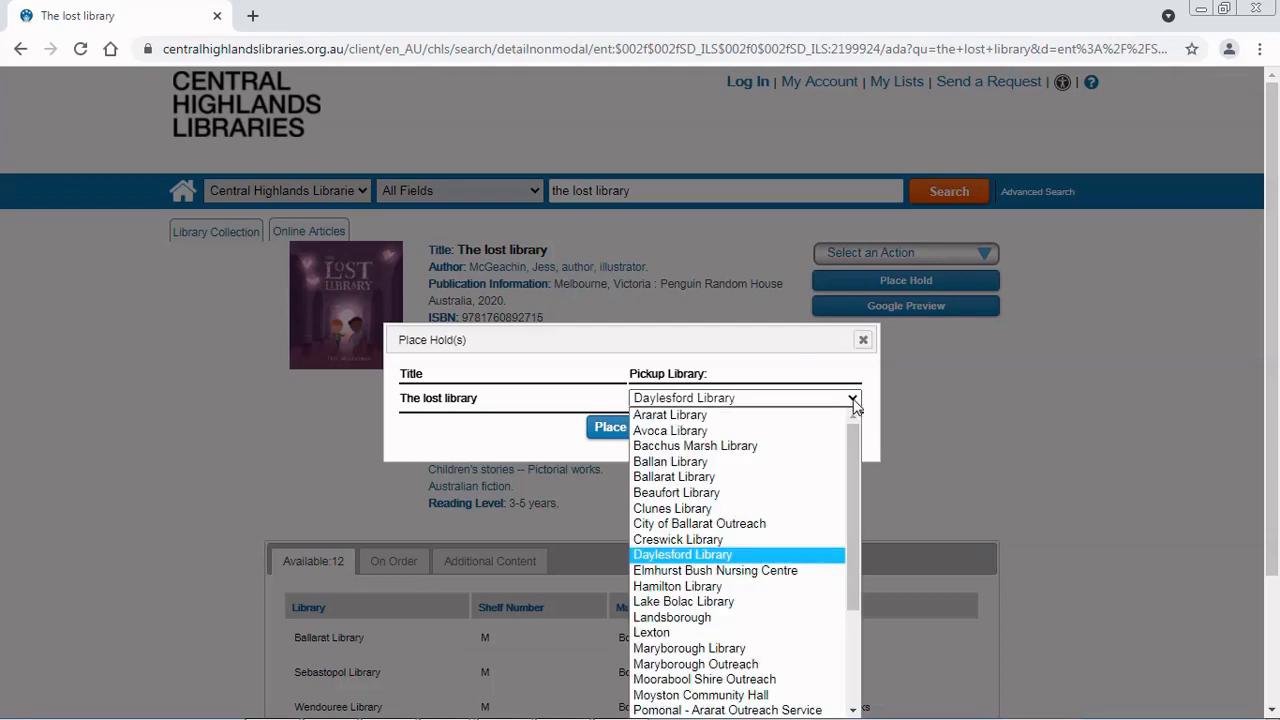
{"action": "scroll", "scroll_direction": "down", "scroll_amount": 3}
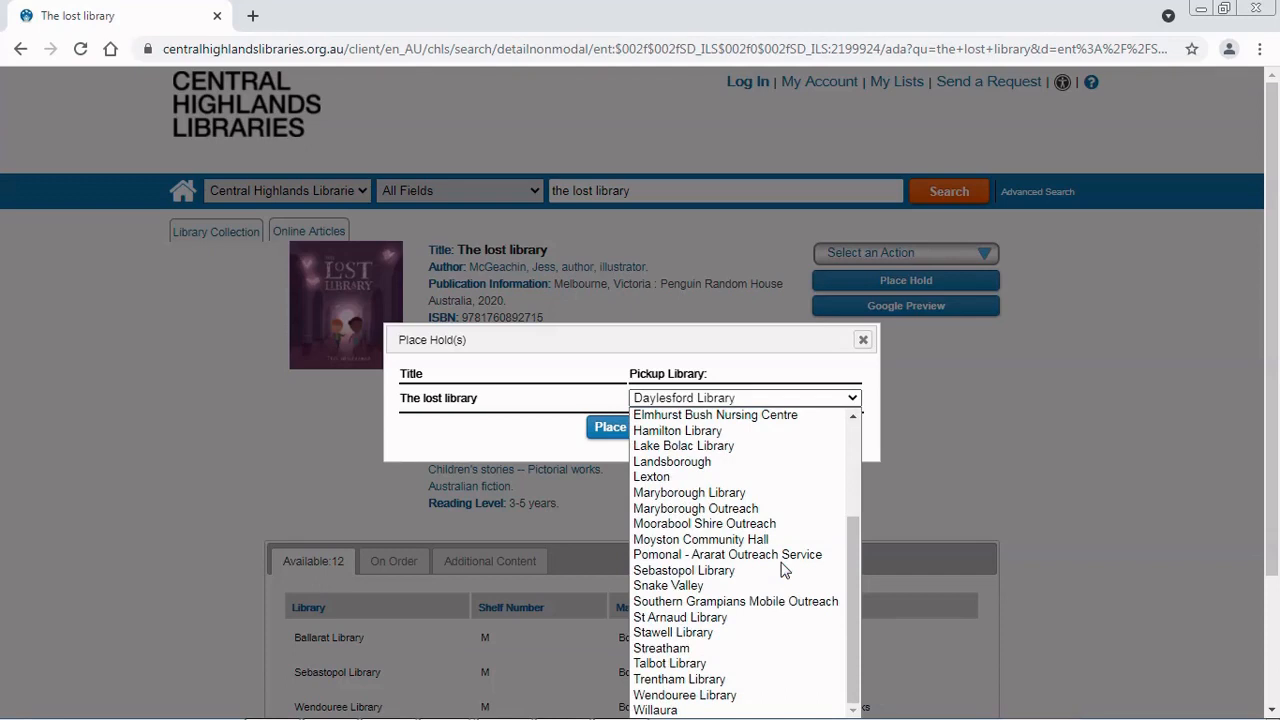
{"action": "left_click", "coordinate": [680, 680]}
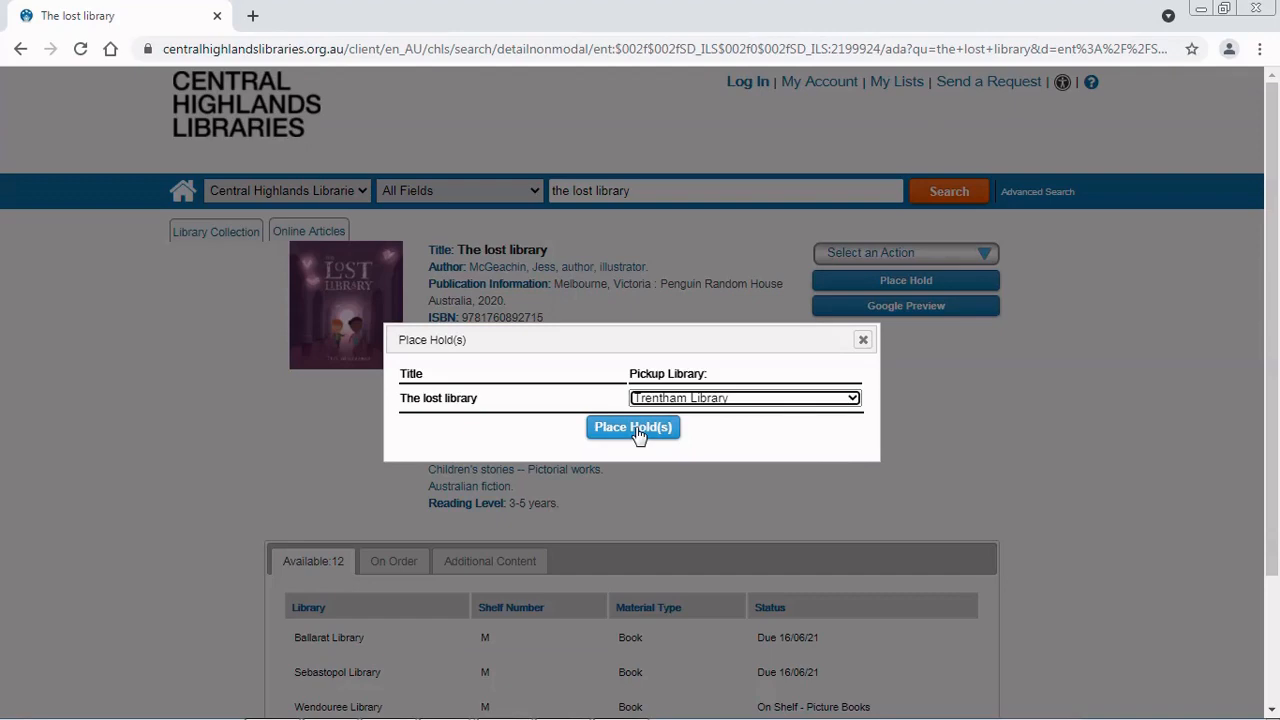
{"action": "left_click", "coordinate": [632, 428]}
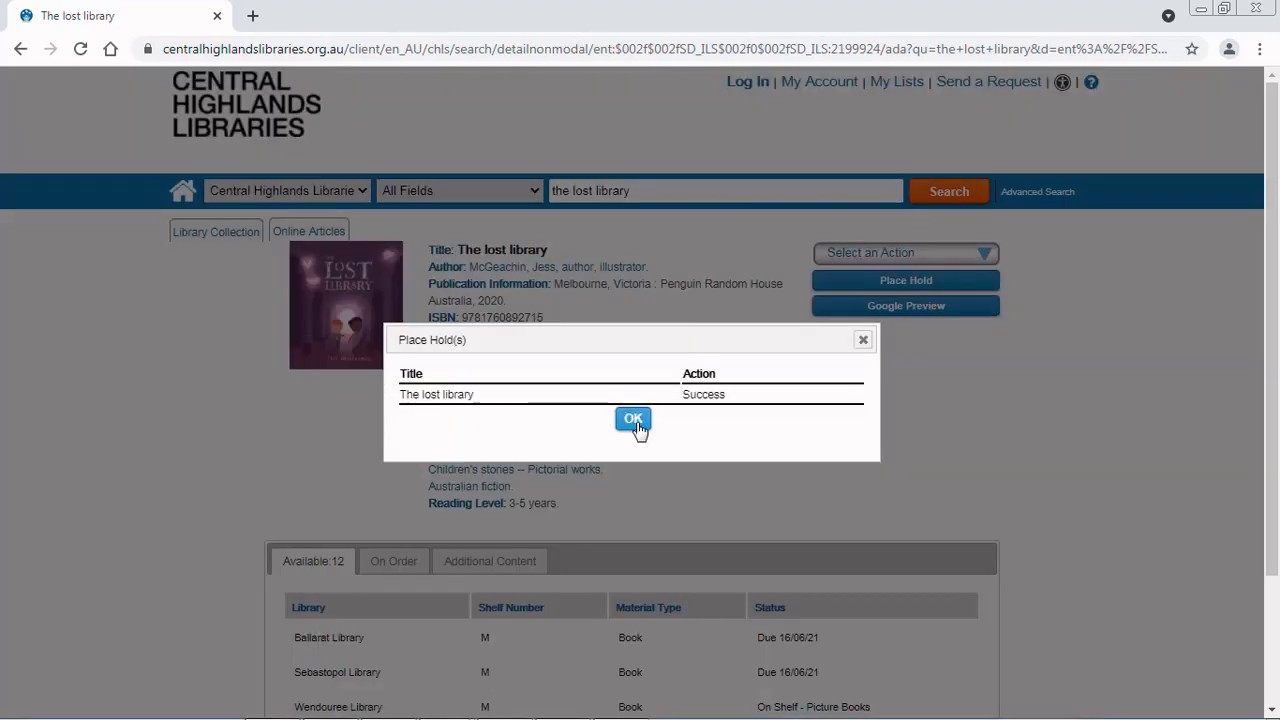
{"action": "left_click", "coordinate": [632, 420]}
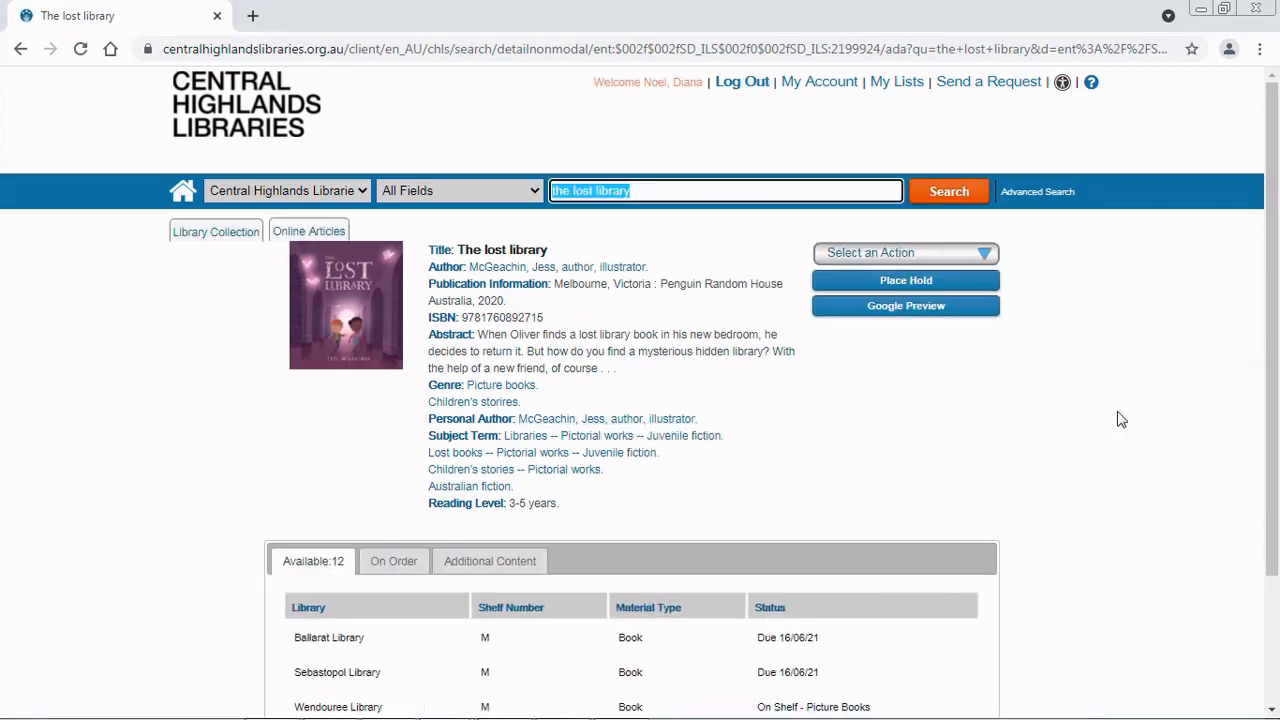
{"action": "mouse_move", "coordinate": [1128, 378]}
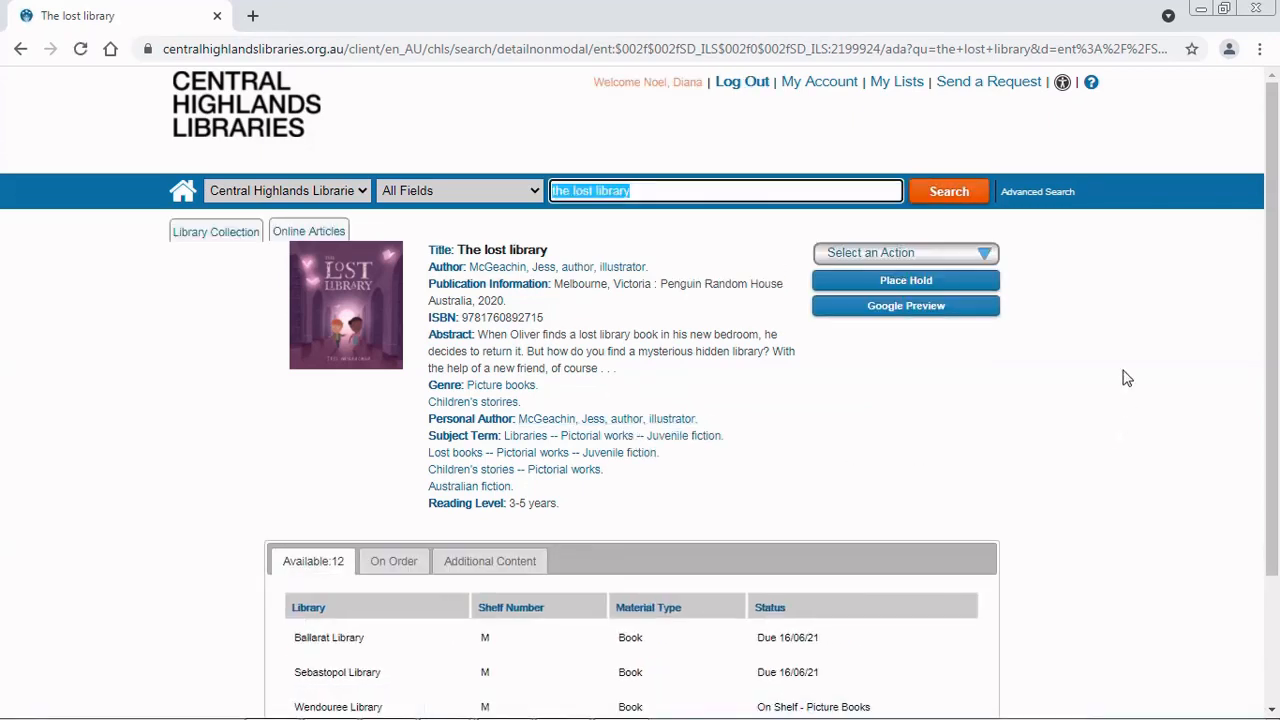
{"action": "mouse_move", "coordinate": [1112, 336]}
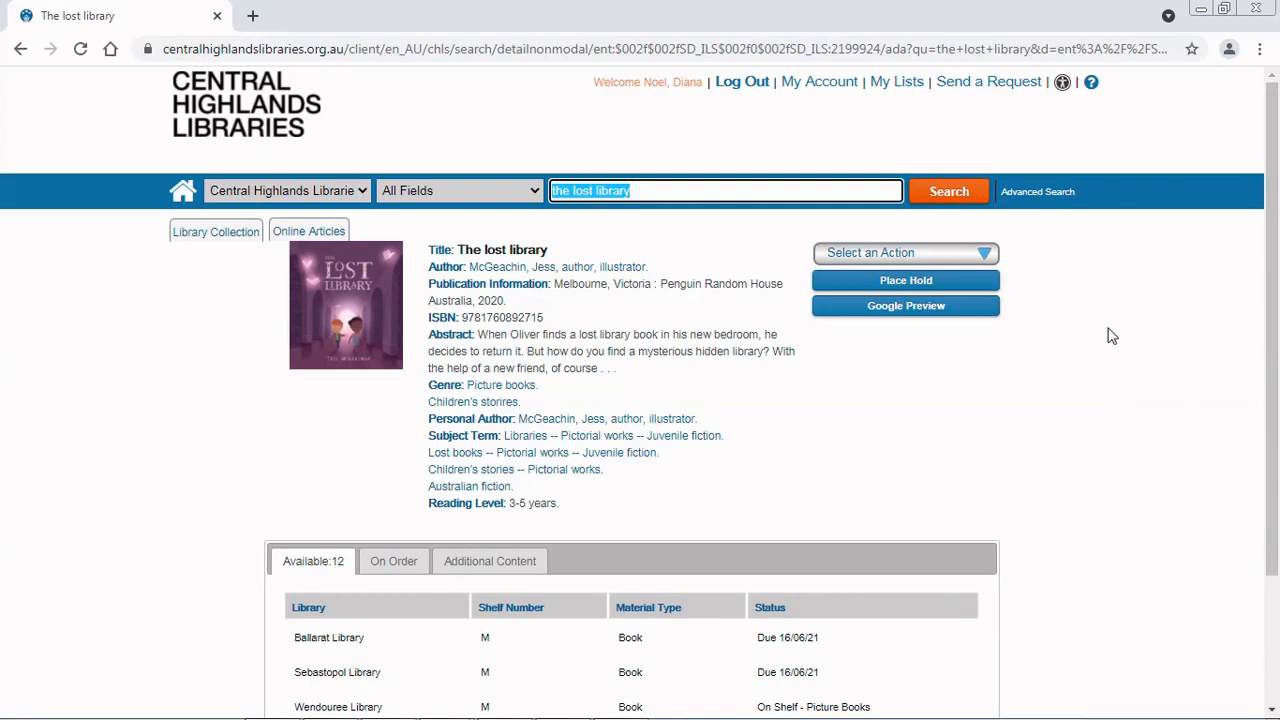
{"action": "mouse_move", "coordinate": [1120, 244]}
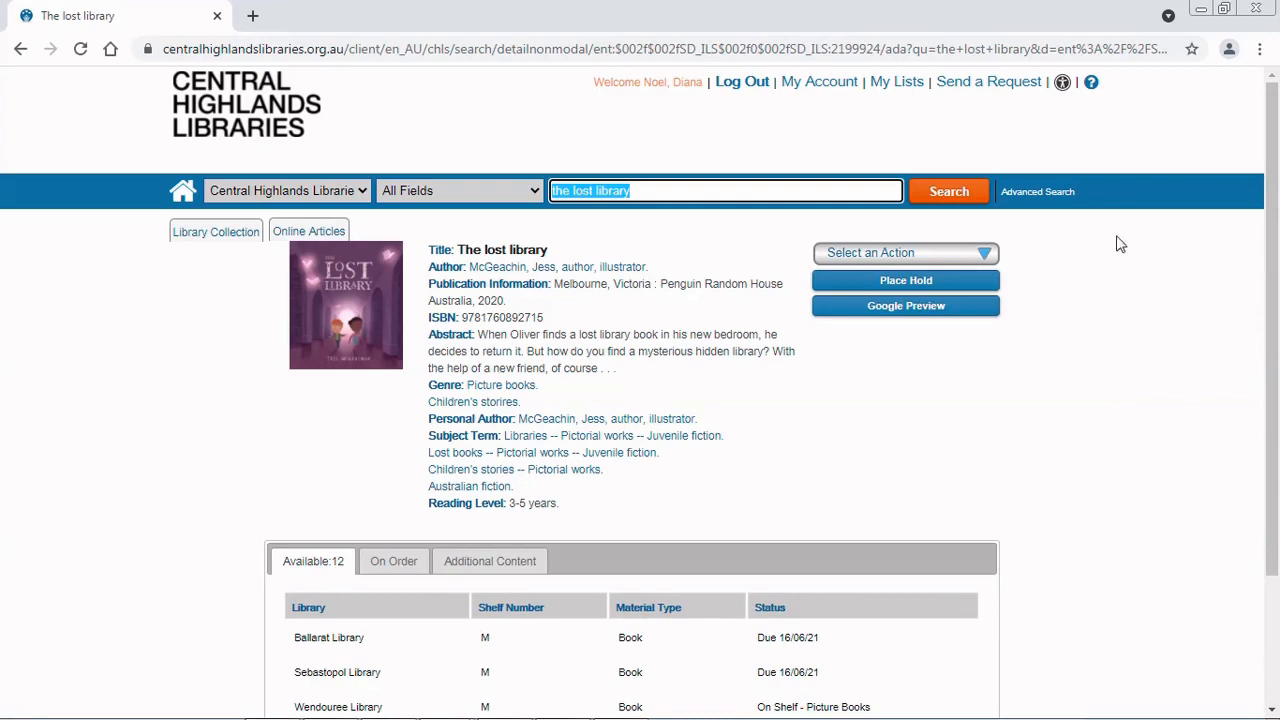
{"action": "mouse_move", "coordinate": [636, 106]}
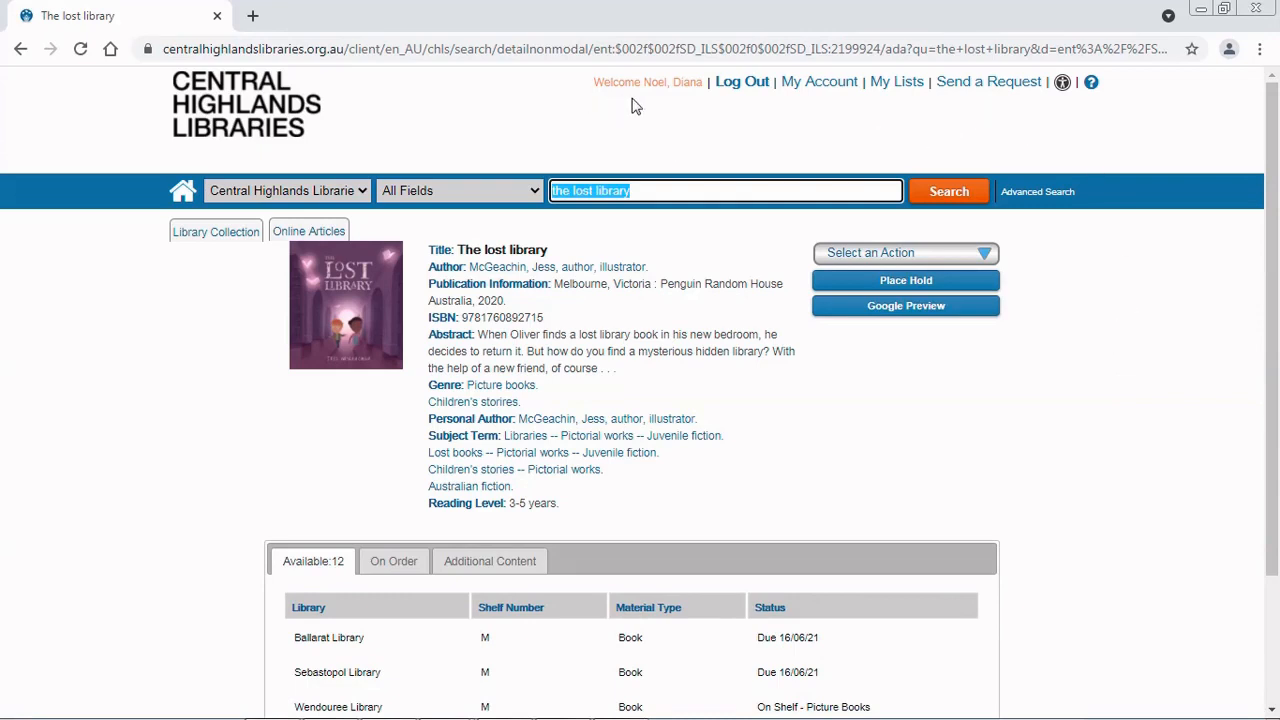
{"action": "mouse_move", "coordinate": [1004, 110]}
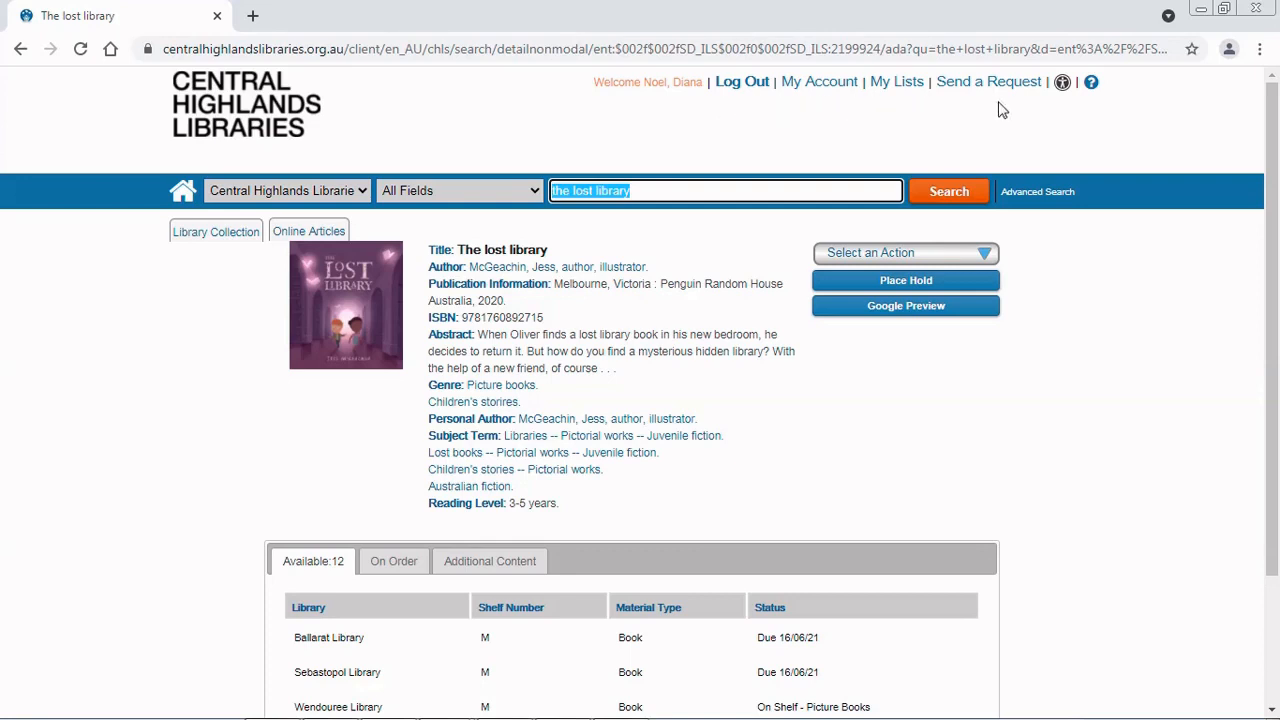
{"action": "mouse_move", "coordinate": [724, 124]}
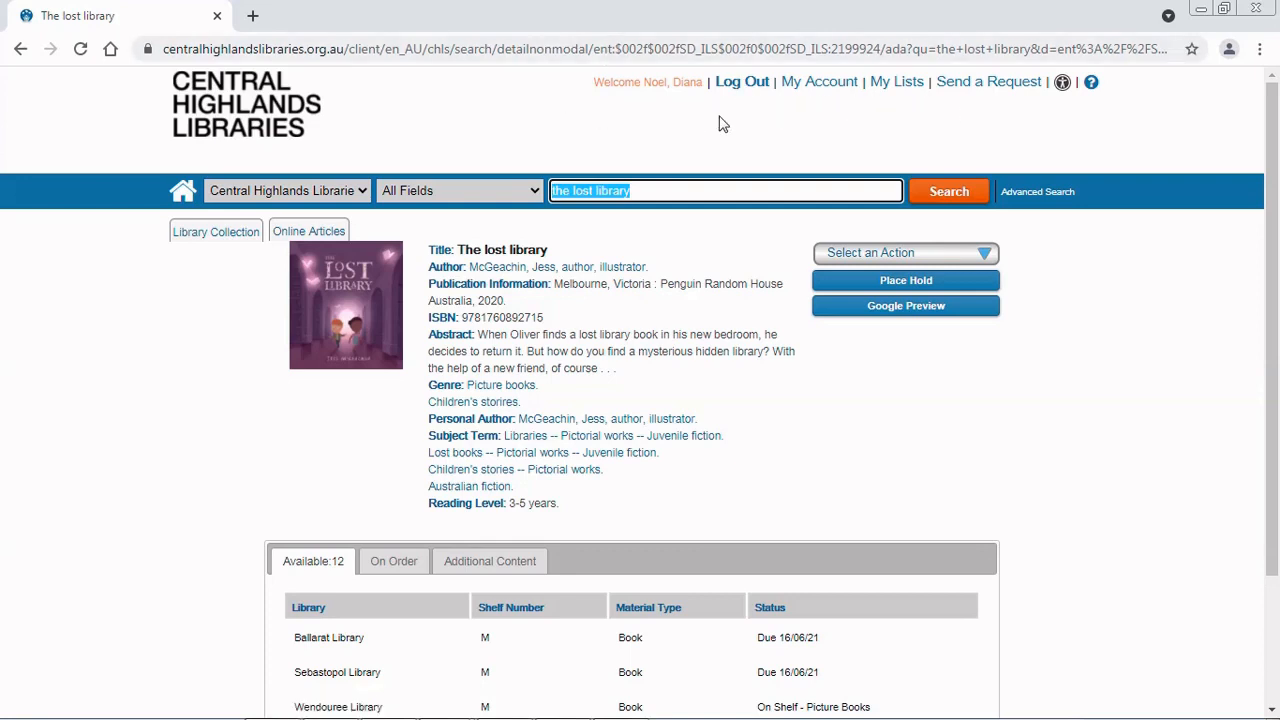
{"action": "mouse_move", "coordinate": [820, 80]}
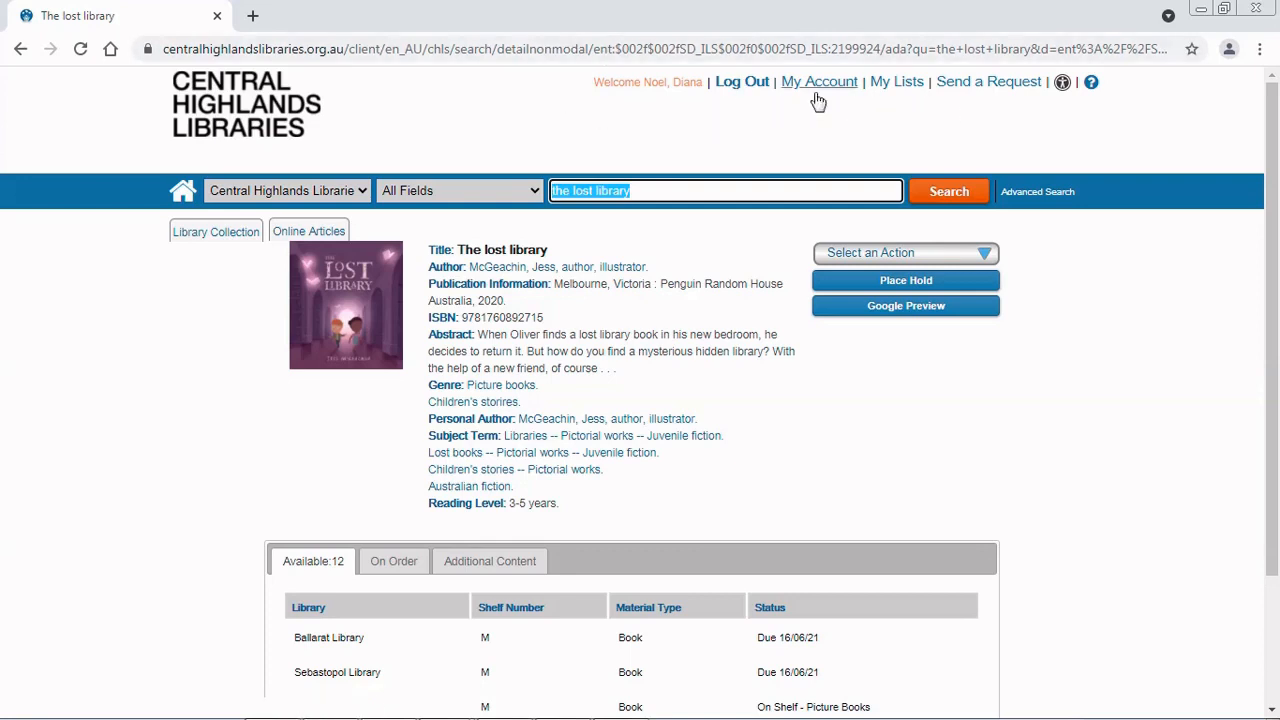
- Open the My Account overview summarising checkouts, holds and amounts owed
{"action": "left_click", "coordinate": [820, 80]}
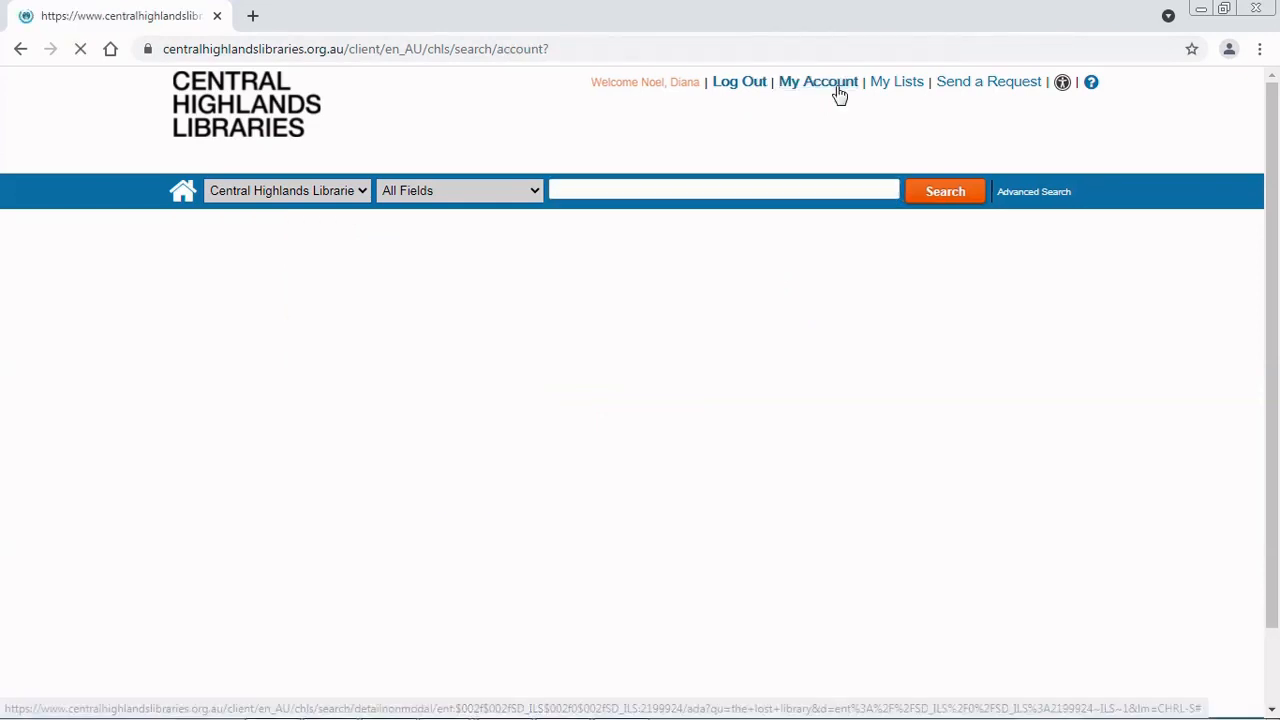
{"action": "left_click", "coordinate": [816, 80]}
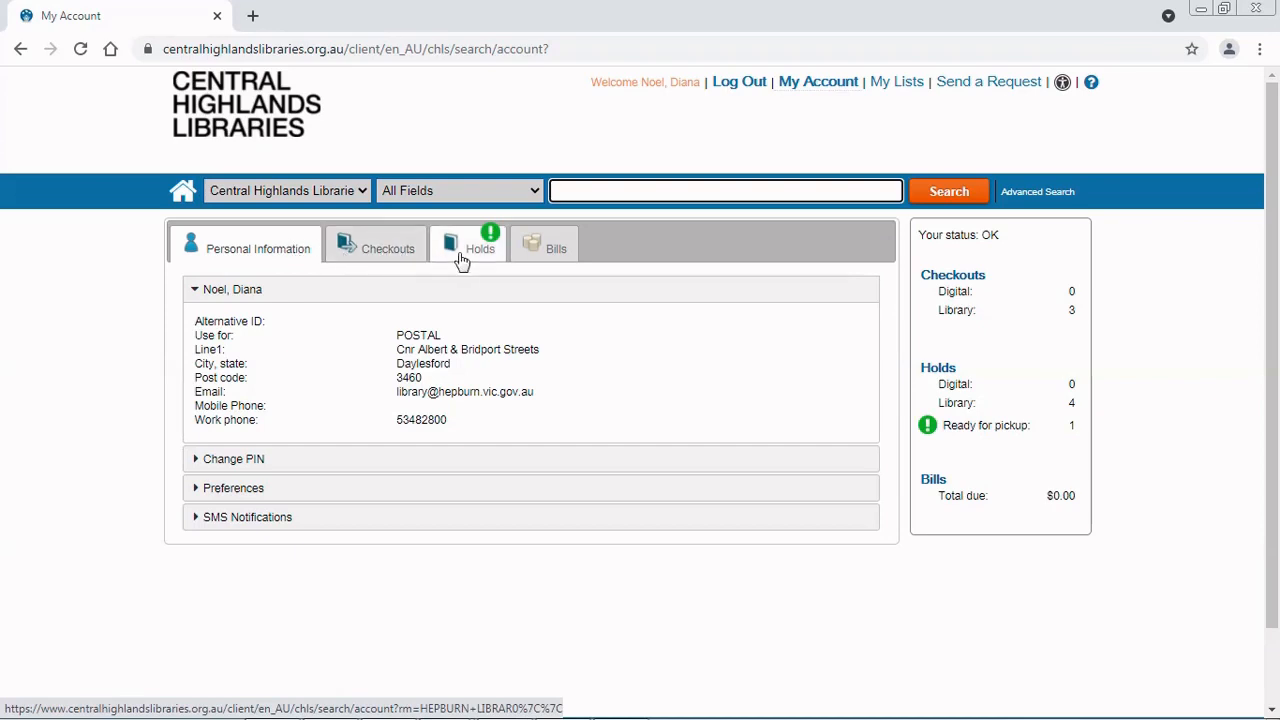
{"action": "mouse_move", "coordinate": [500, 260]}
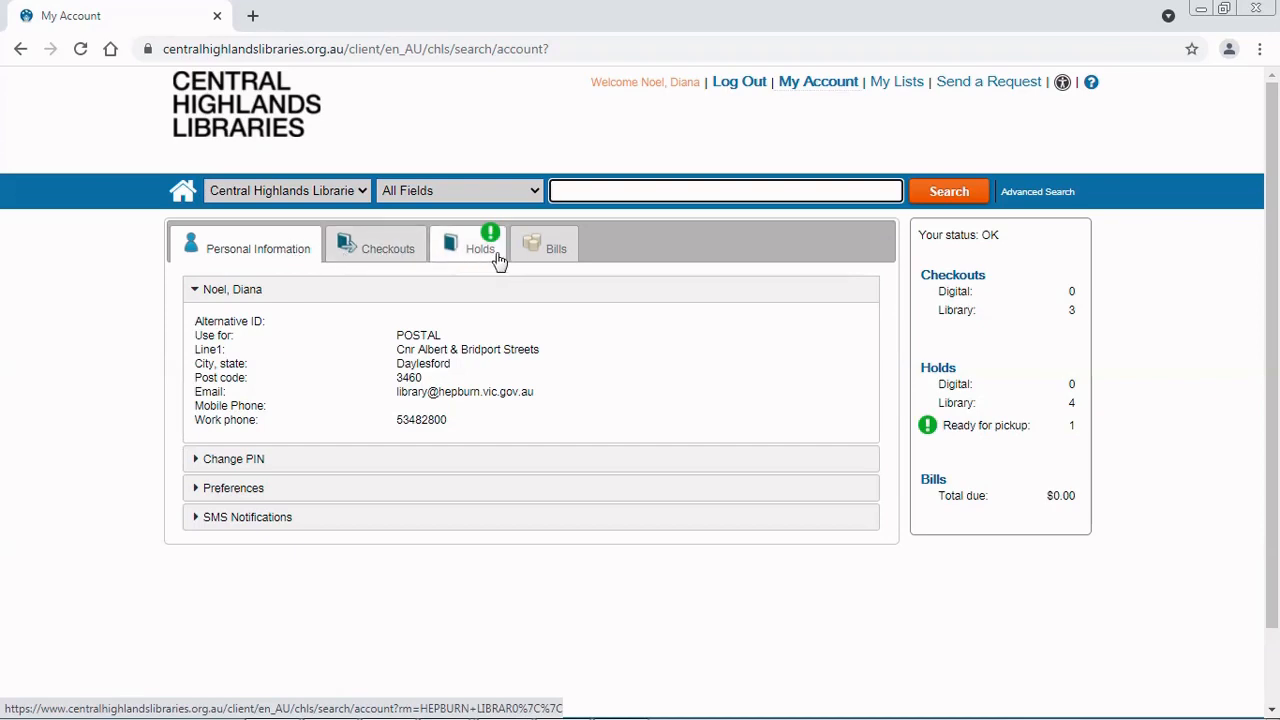
- View the Holds list and confirm 'The lost library' is pending at Trentham Library
{"action": "left_click", "coordinate": [480, 248]}
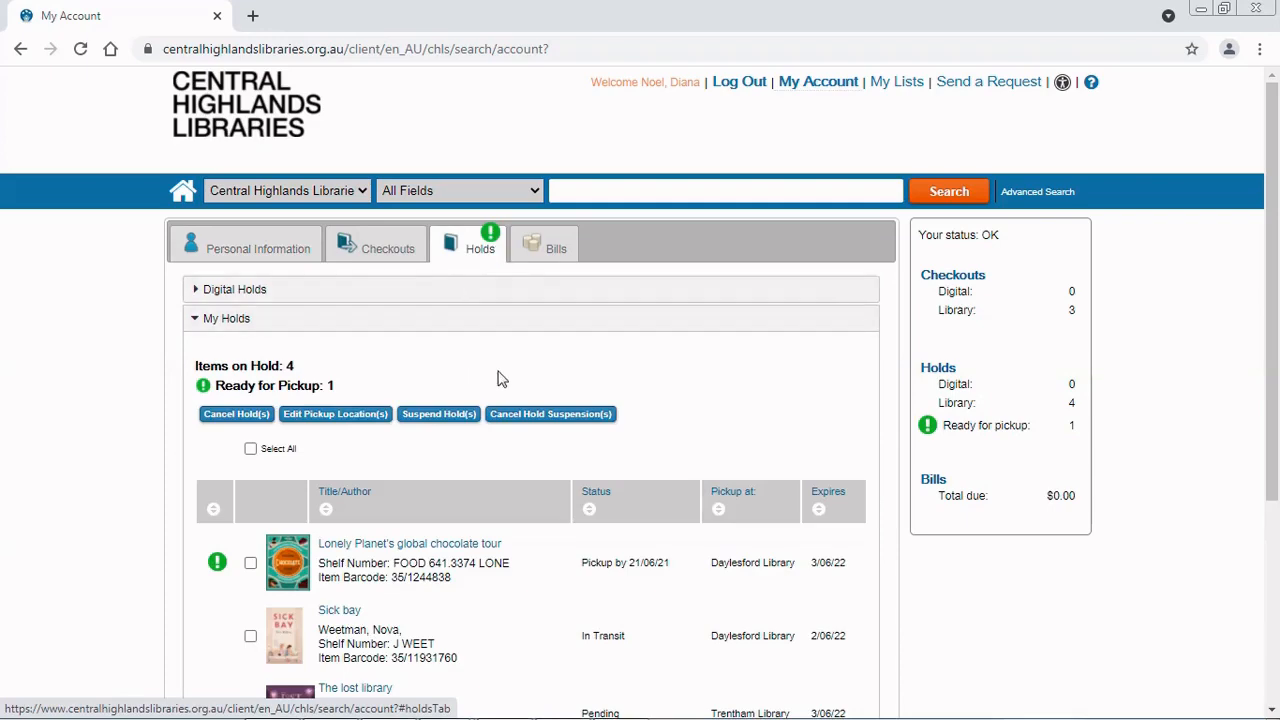
{"action": "scroll", "scroll_direction": "down", "scroll_amount": 3}
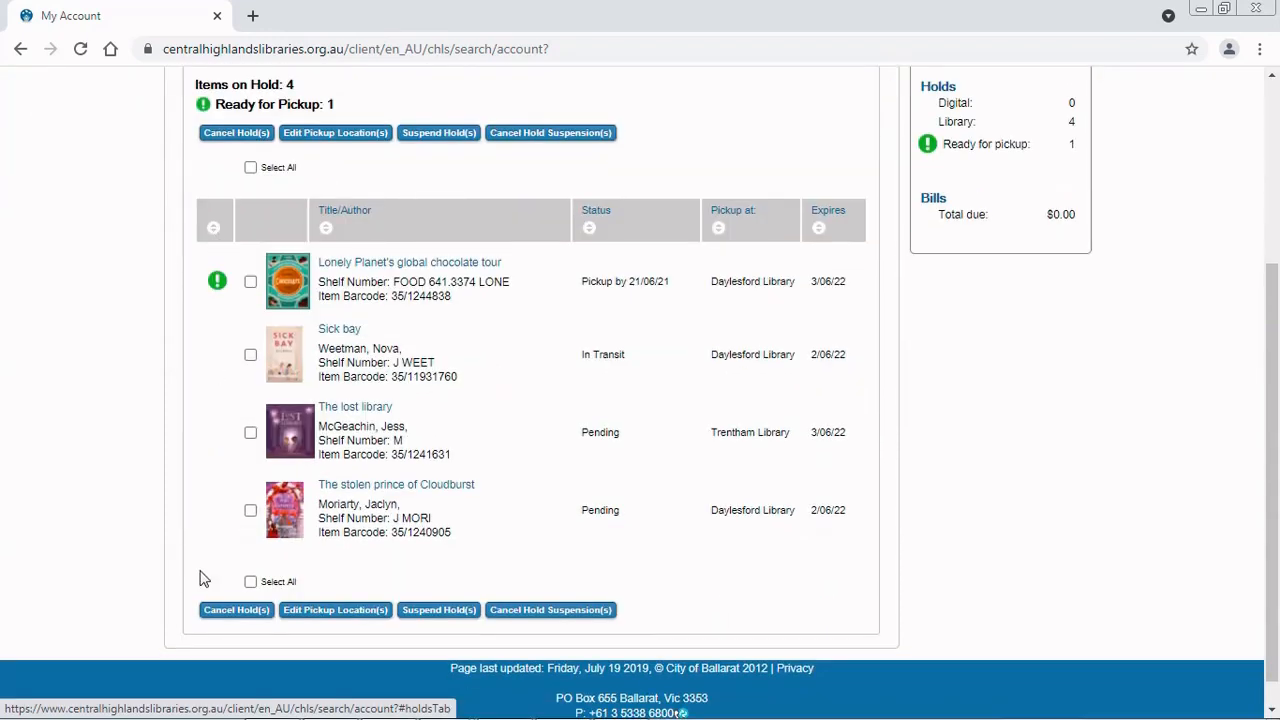
{"action": "mouse_move", "coordinate": [332, 400]}
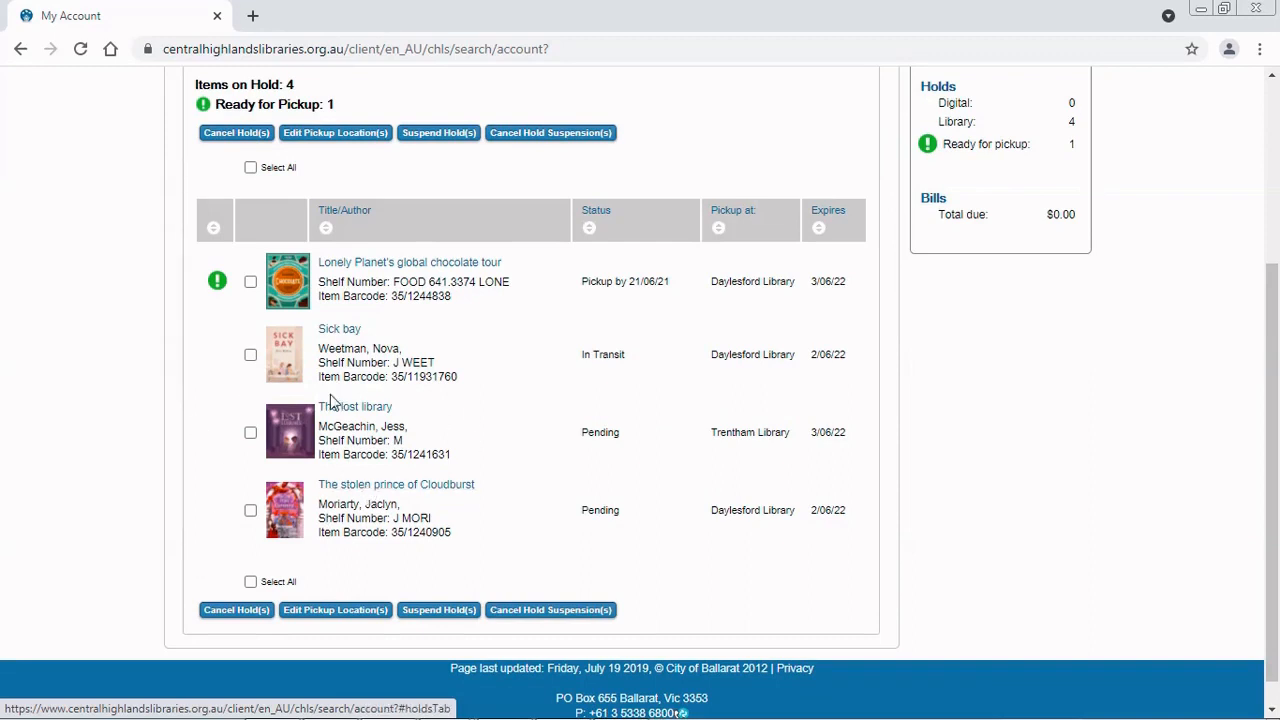
{"action": "mouse_move", "coordinate": [556, 478]}
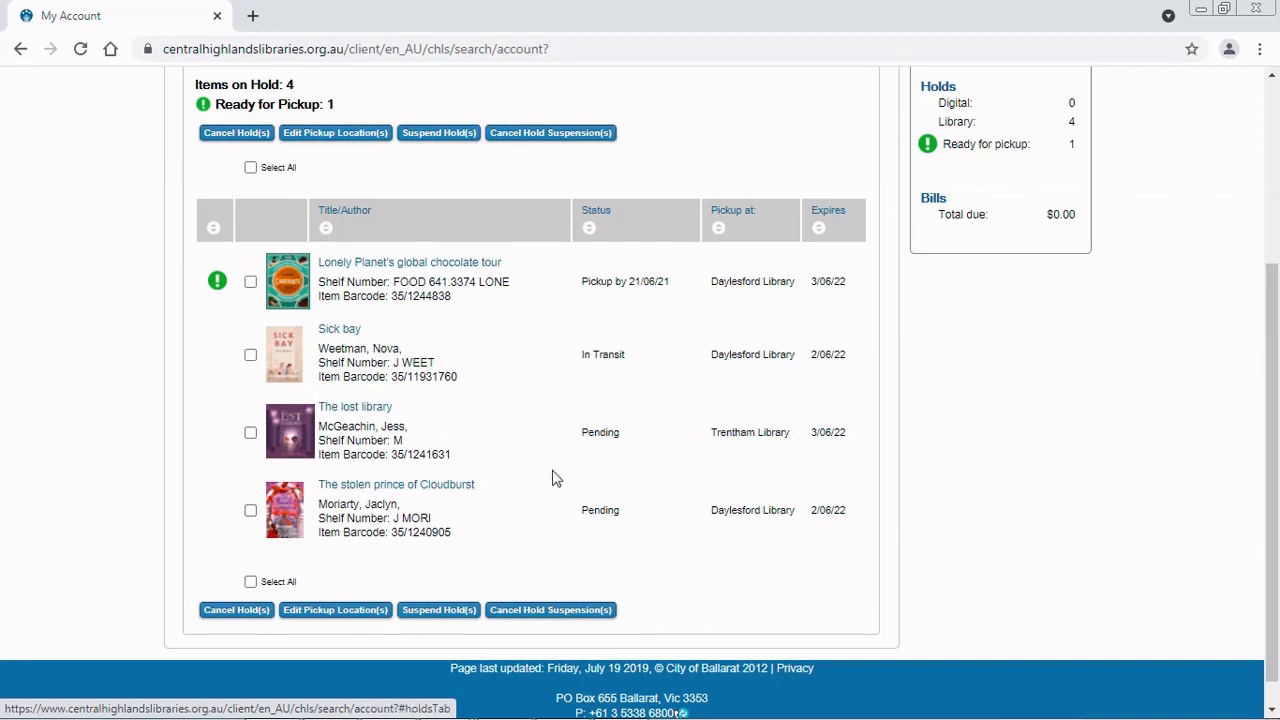
{"action": "mouse_move", "coordinate": [616, 502]}
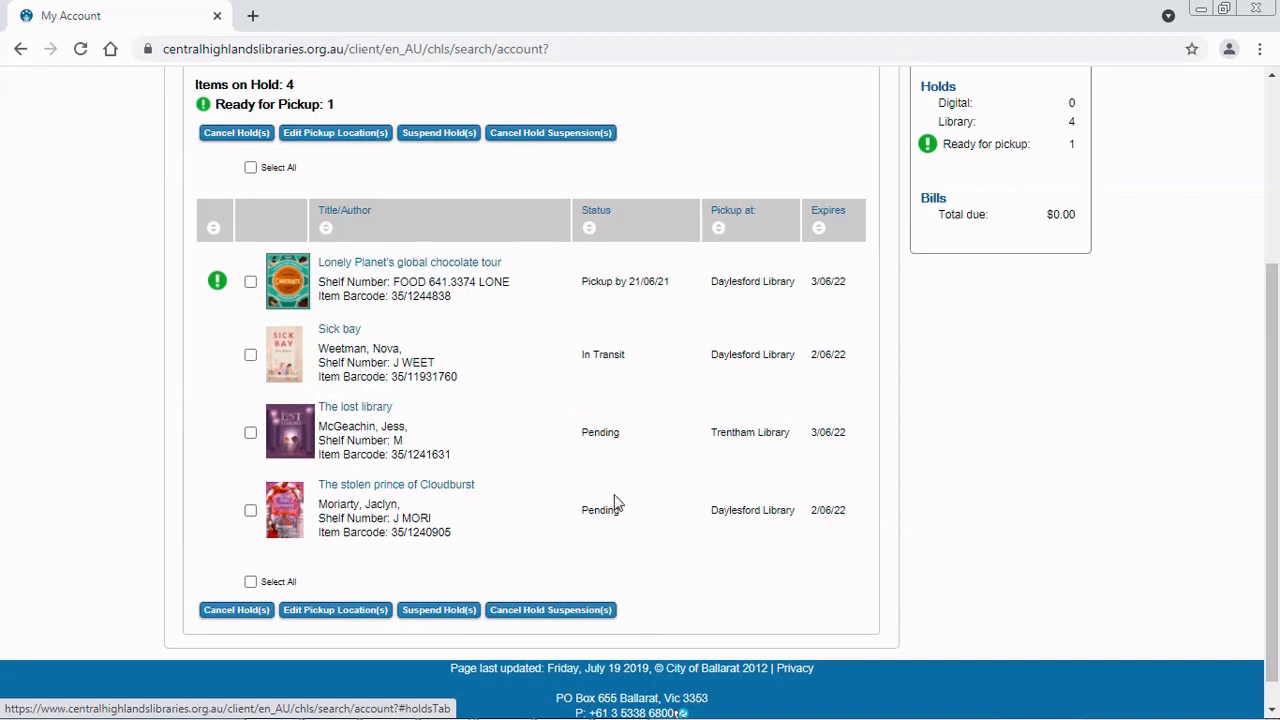
{"action": "mouse_move", "coordinate": [636, 502]}
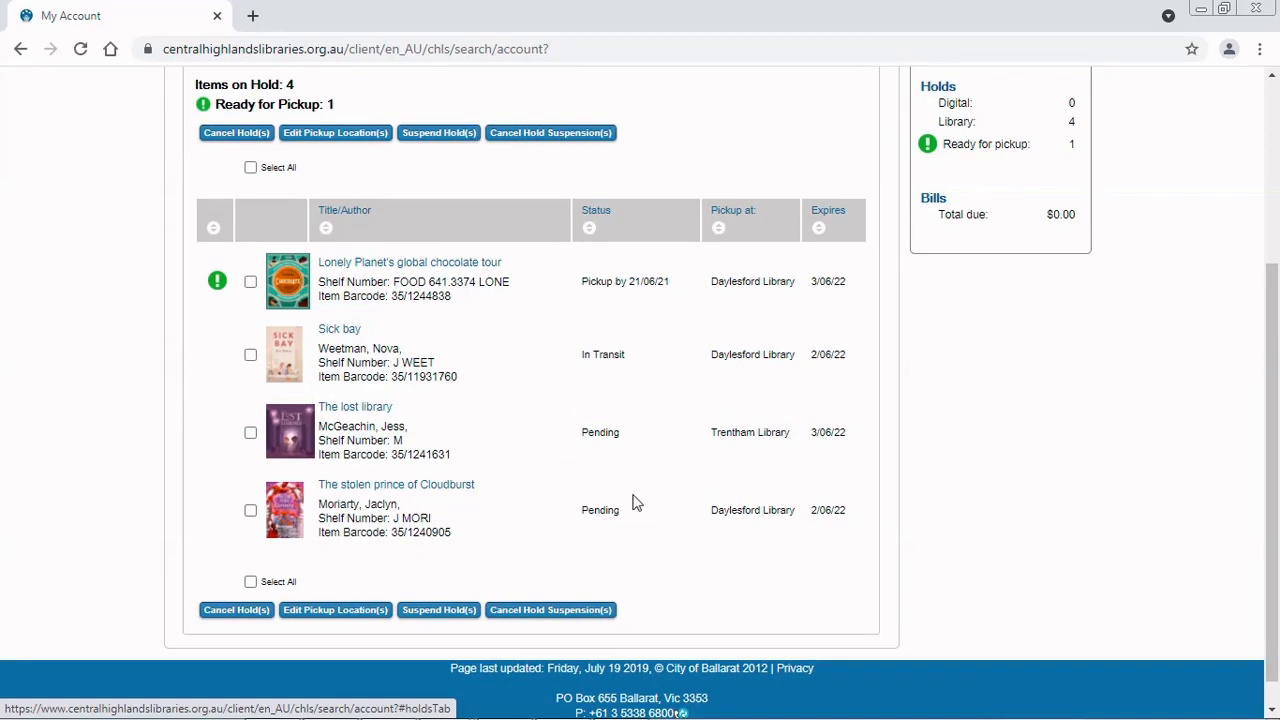
{"action": "mouse_move", "coordinate": [630, 418]}
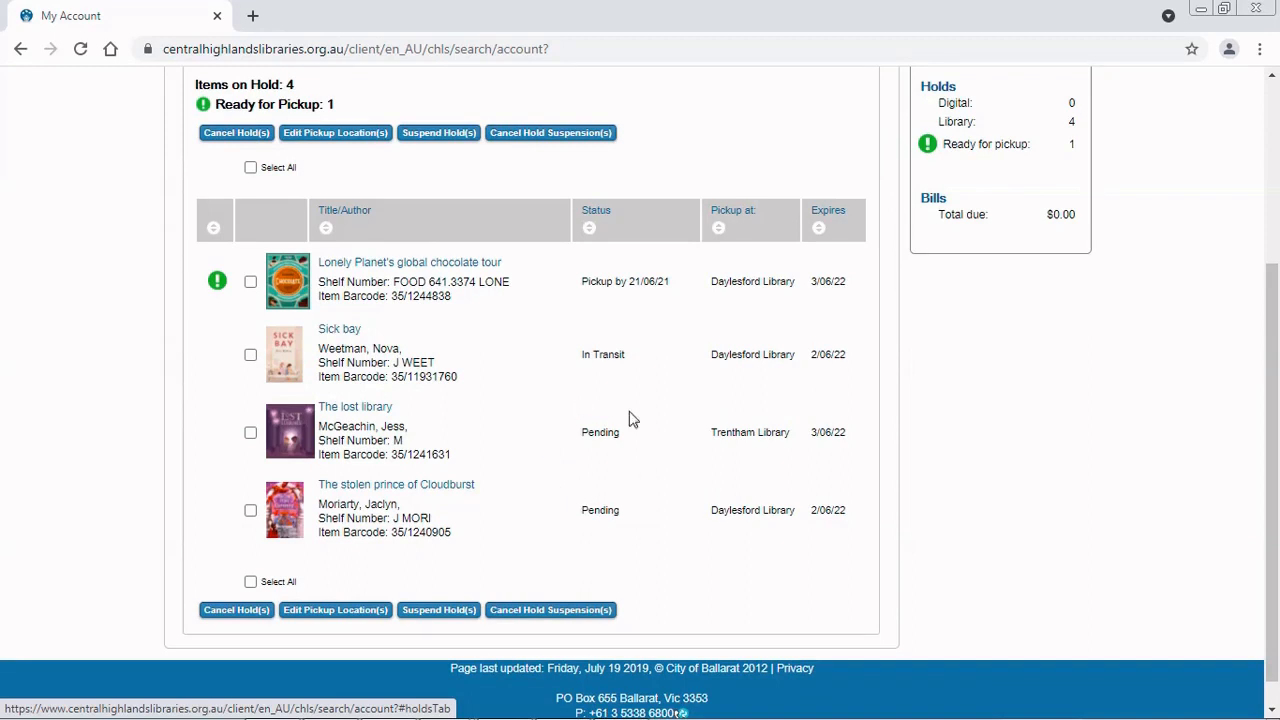
{"action": "mouse_move", "coordinate": [644, 356]}
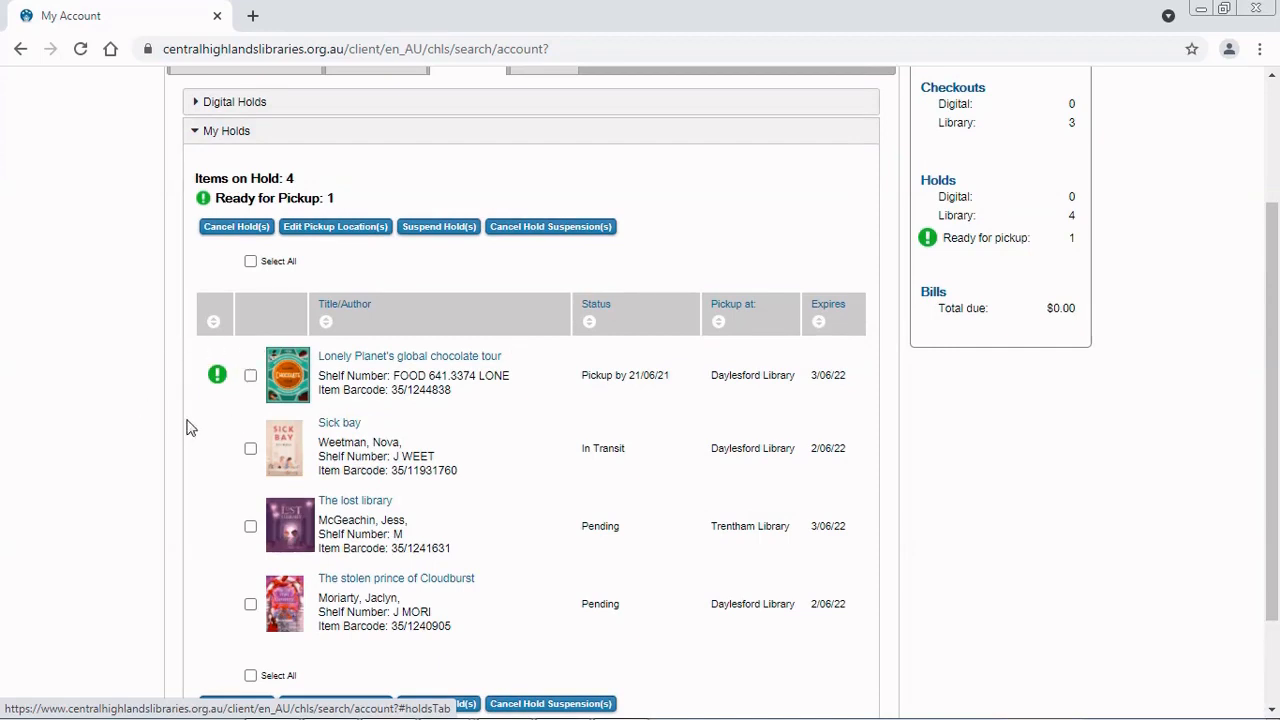
{"action": "mouse_move", "coordinate": [428, 422]}
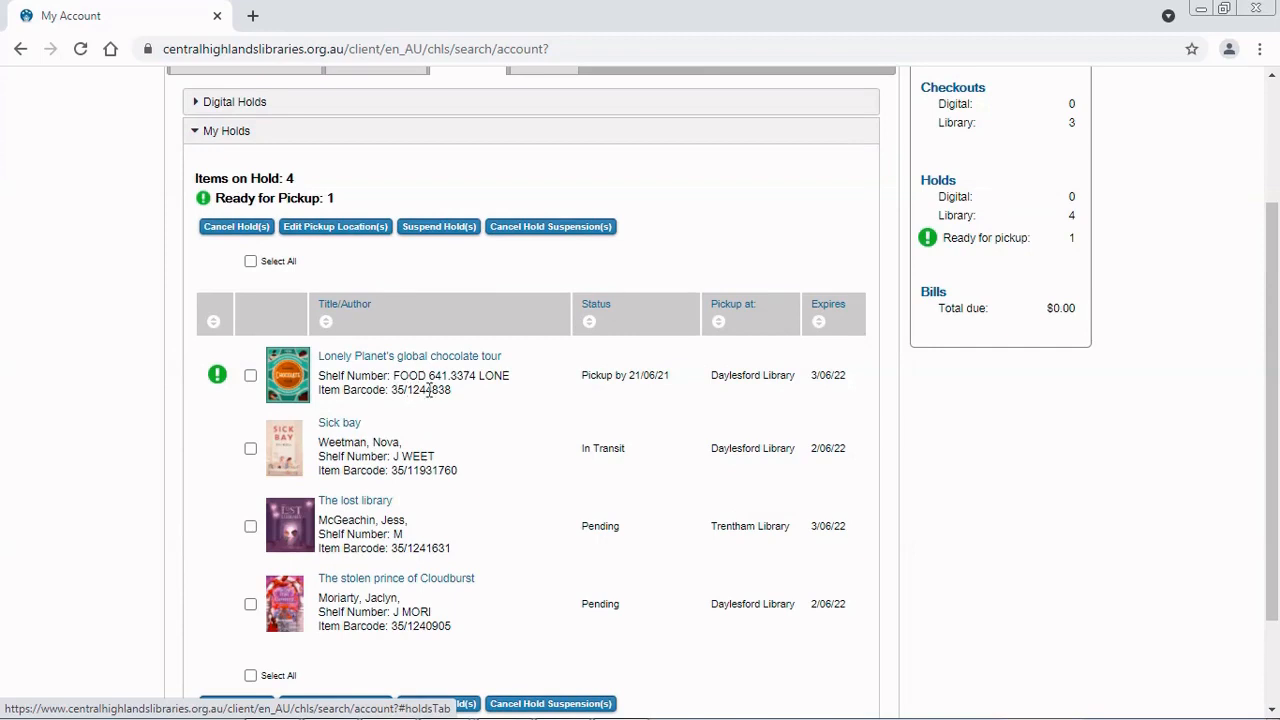
{"action": "mouse_move", "coordinate": [472, 414]}
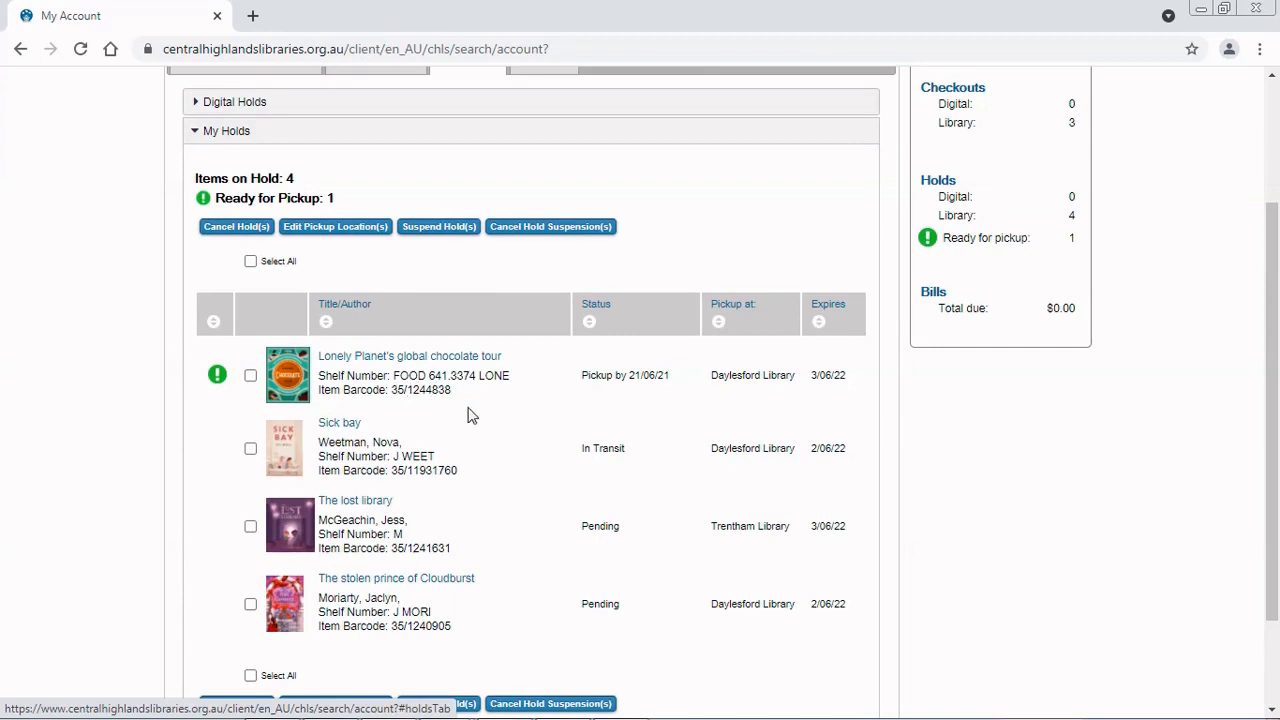
{"action": "mouse_move", "coordinate": [758, 390]}
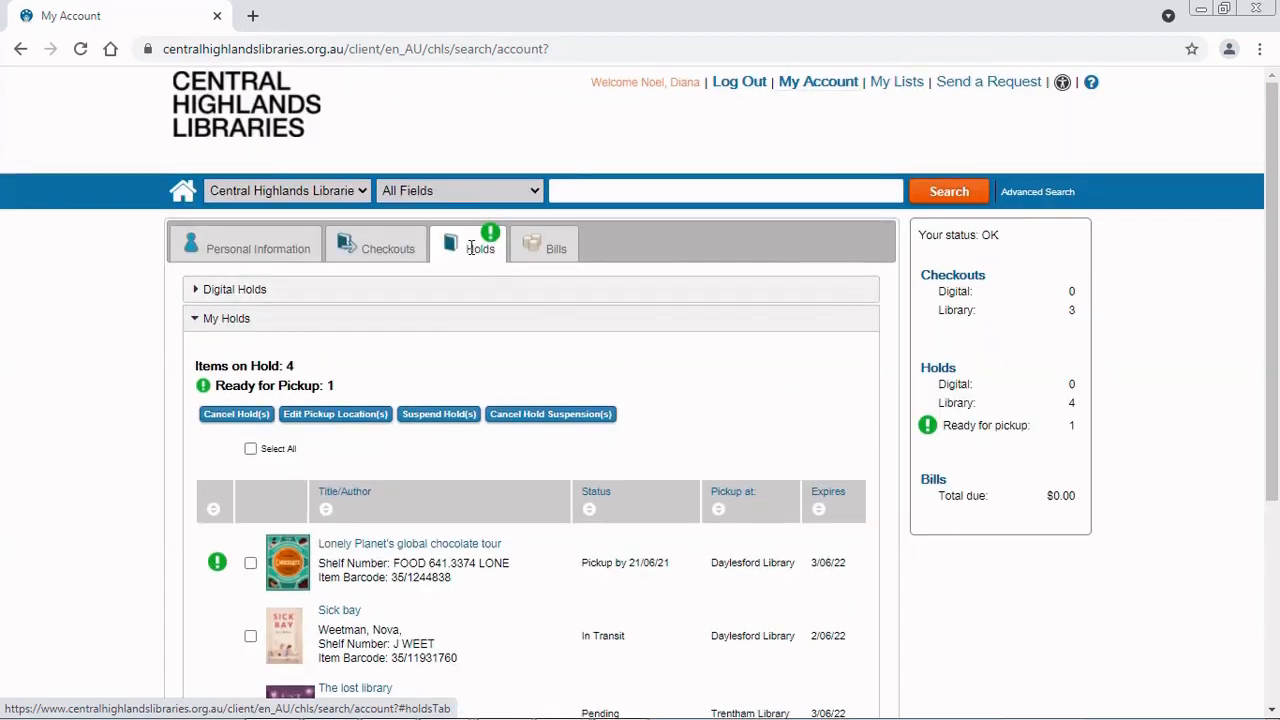
{"action": "mouse_move", "coordinate": [496, 260]}
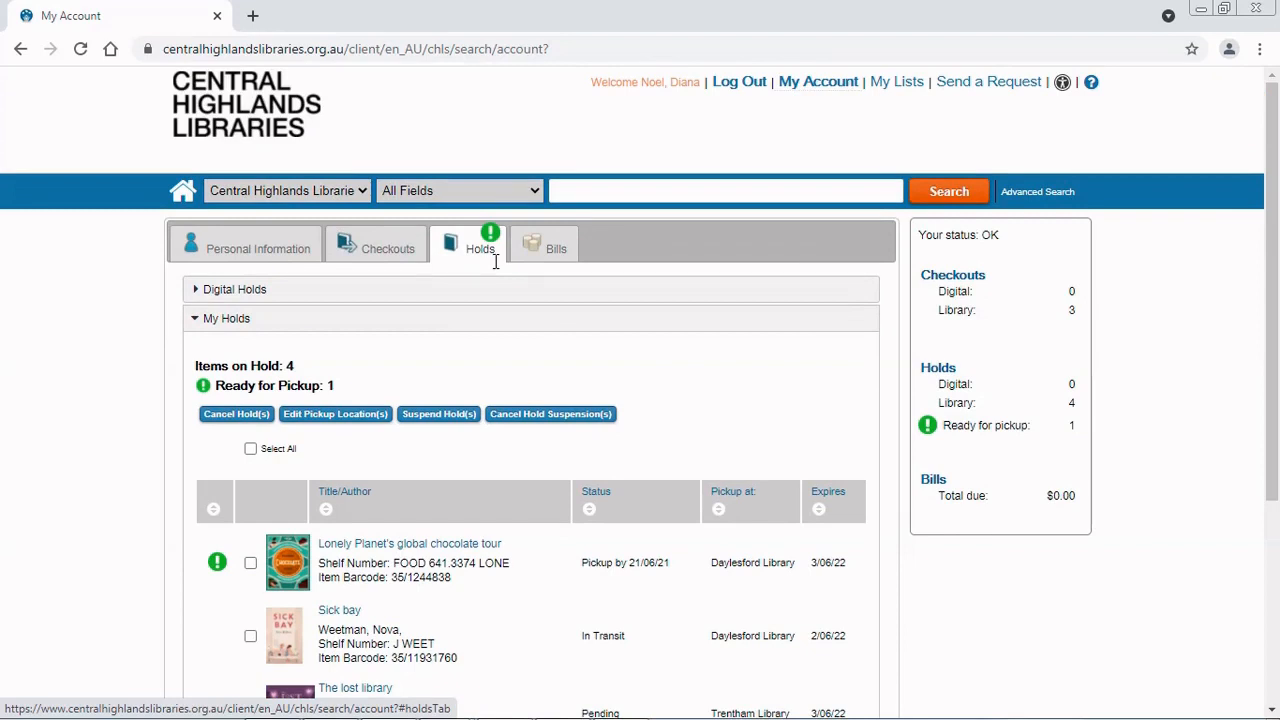
{"action": "mouse_move", "coordinate": [408, 124]}
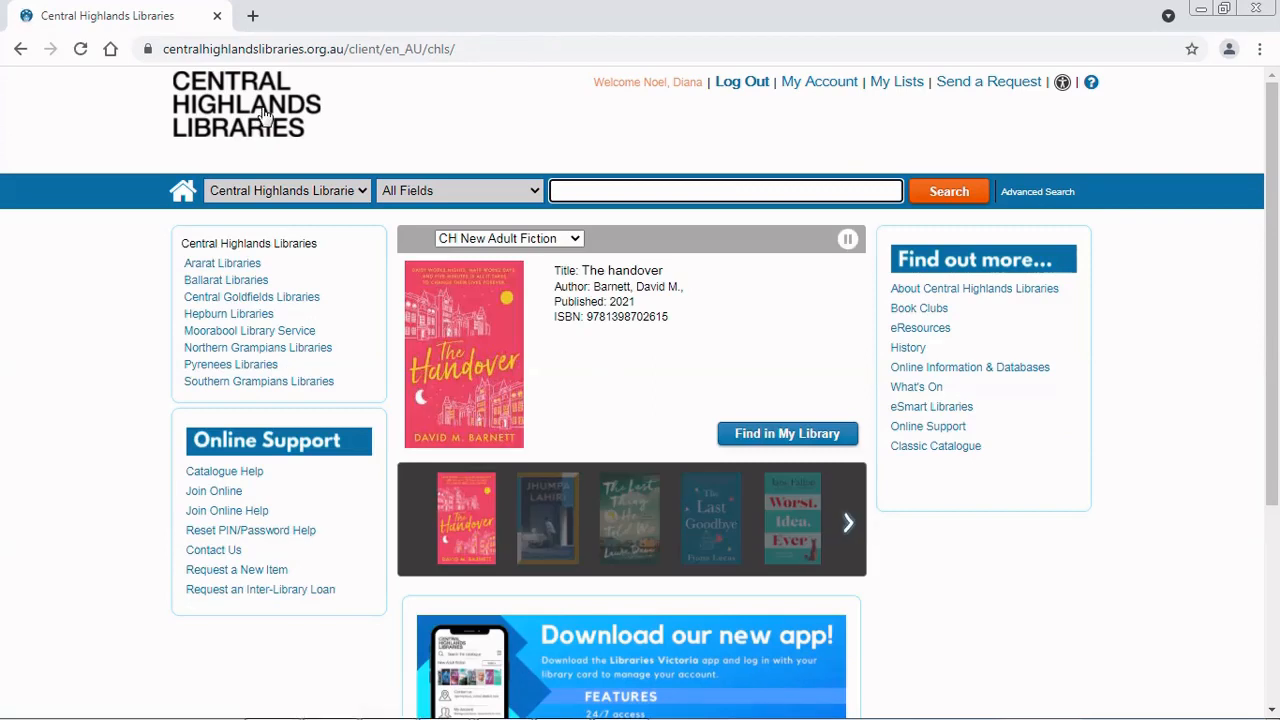
{"action": "mouse_move", "coordinate": [228, 312]}
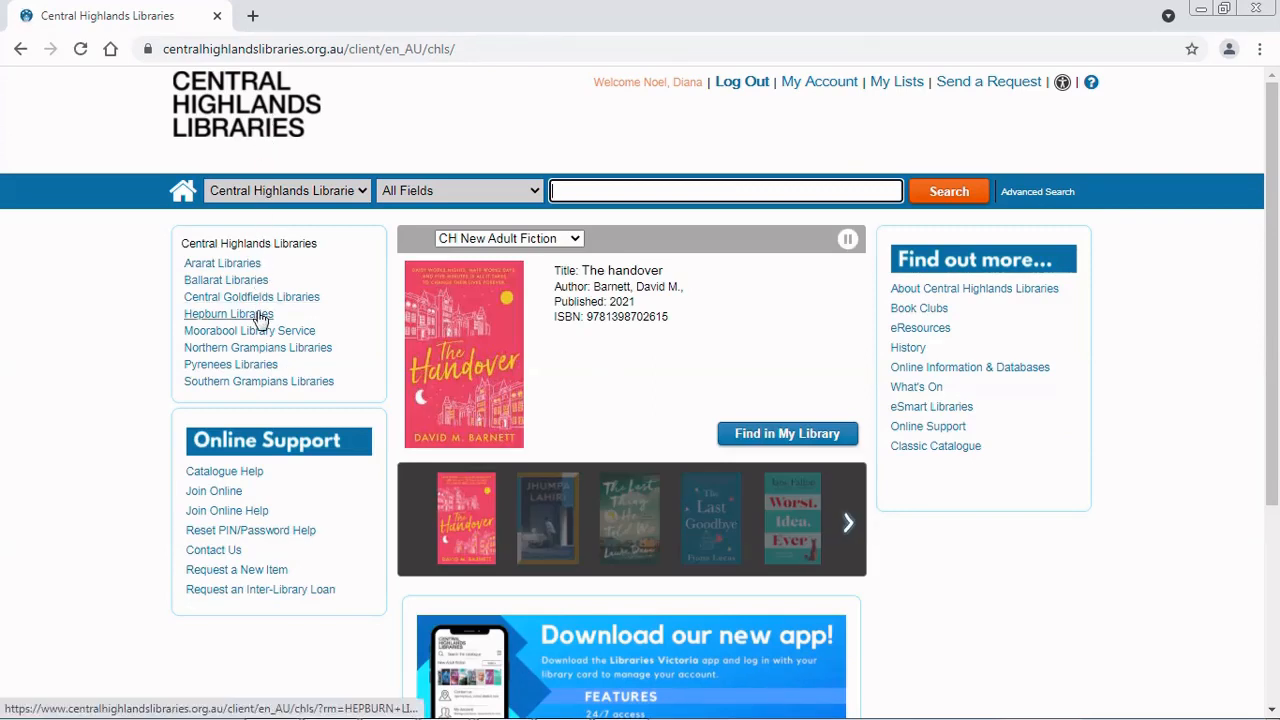
- Show the Hepburn Libraries branch page down to Trentham Library's temporary hours
{"action": "left_click", "coordinate": [228, 312]}
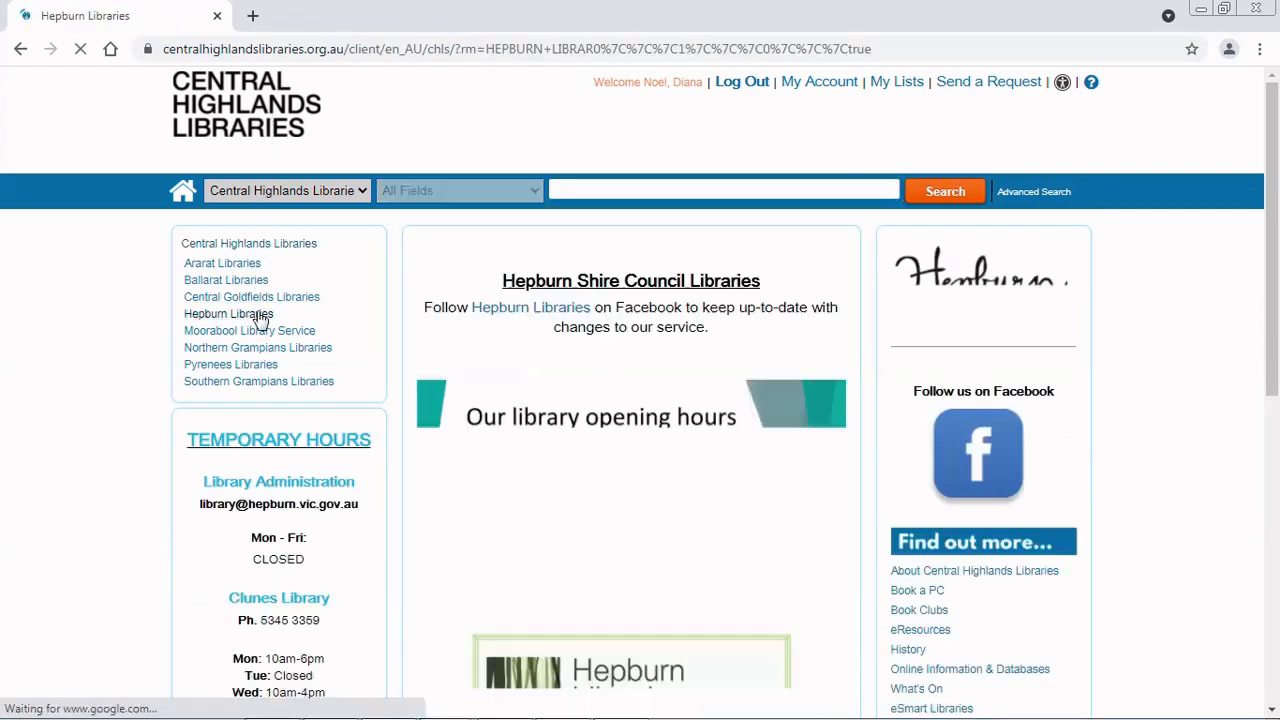
{"action": "scroll", "scroll_direction": "down", "scroll_amount": 3}
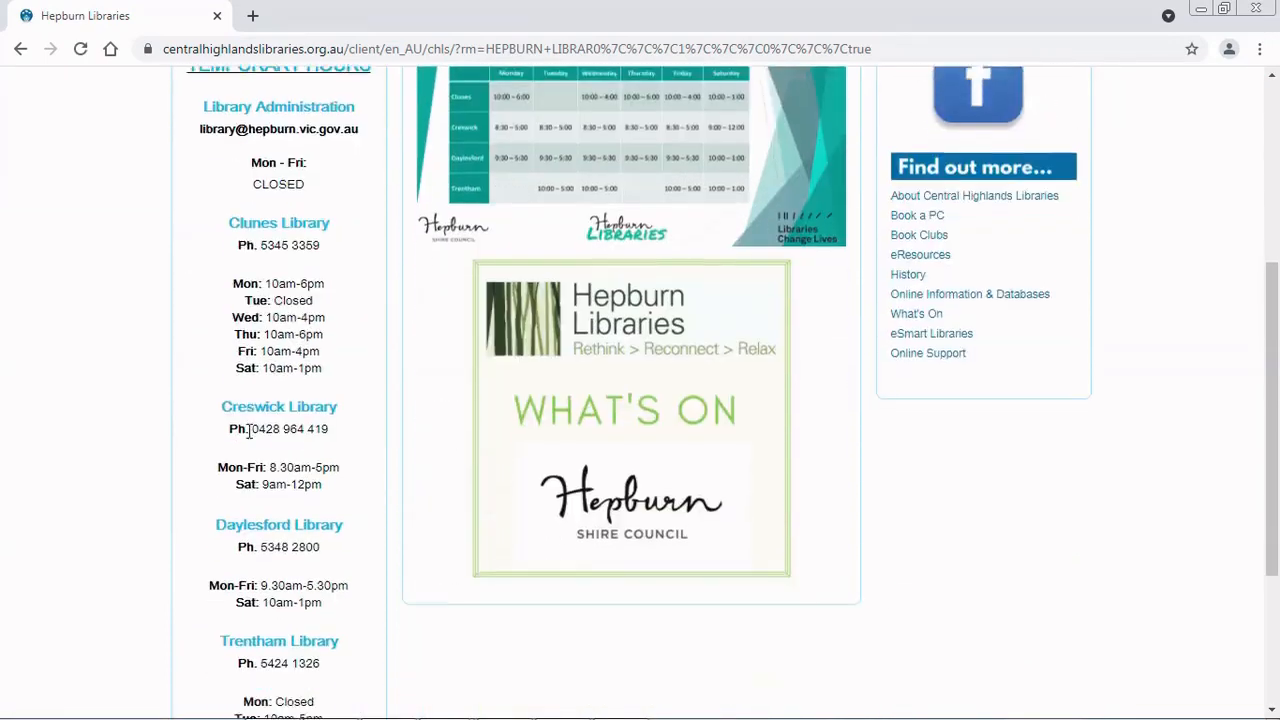
{"action": "scroll", "scroll_direction": "down", "scroll_amount": 3}
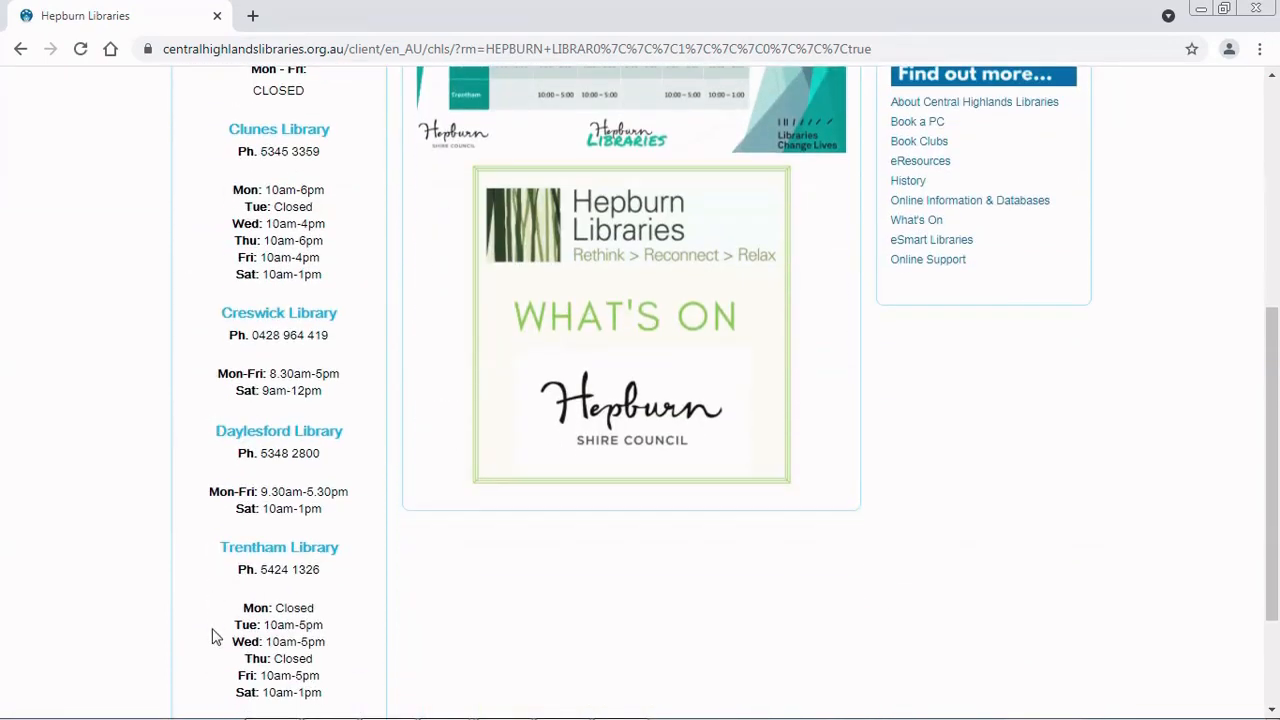
{"action": "mouse_move", "coordinate": [90, 268]}
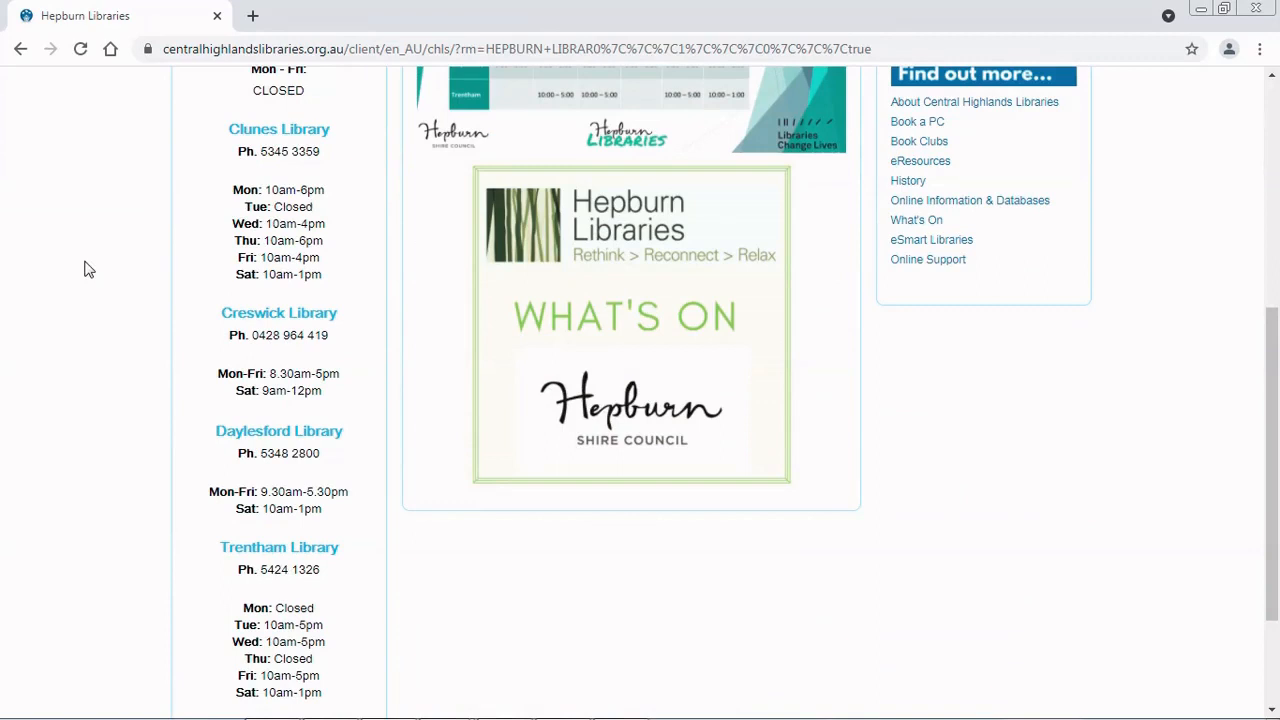